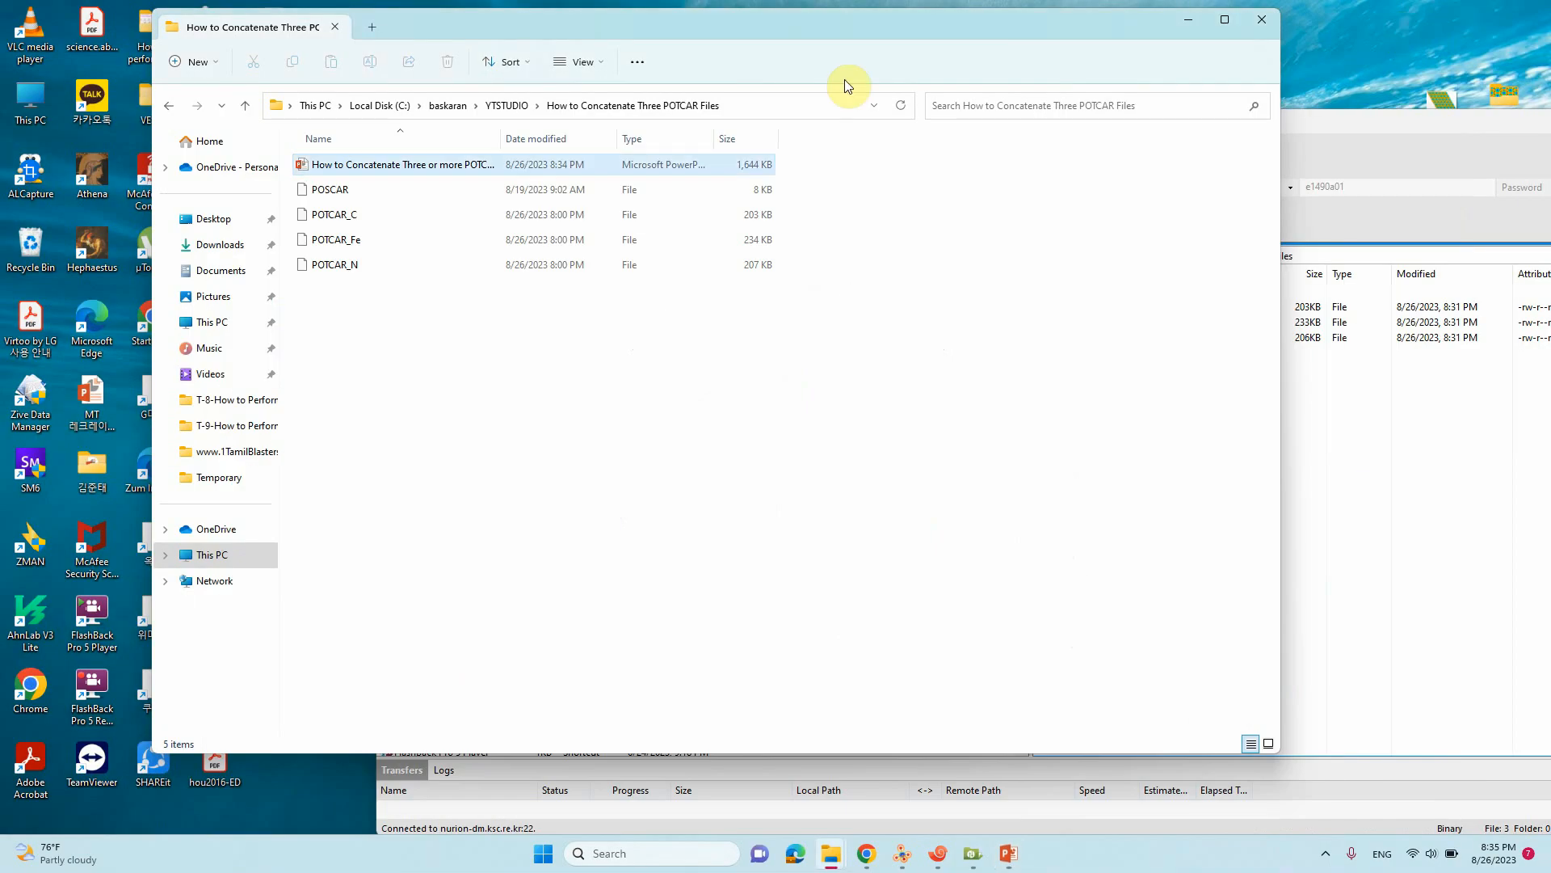
# Step: Open POSCAR in Notepad++ to read its C, N, Fe line with counts 66, 4, 1
pyautogui.rightClick(329, 189)
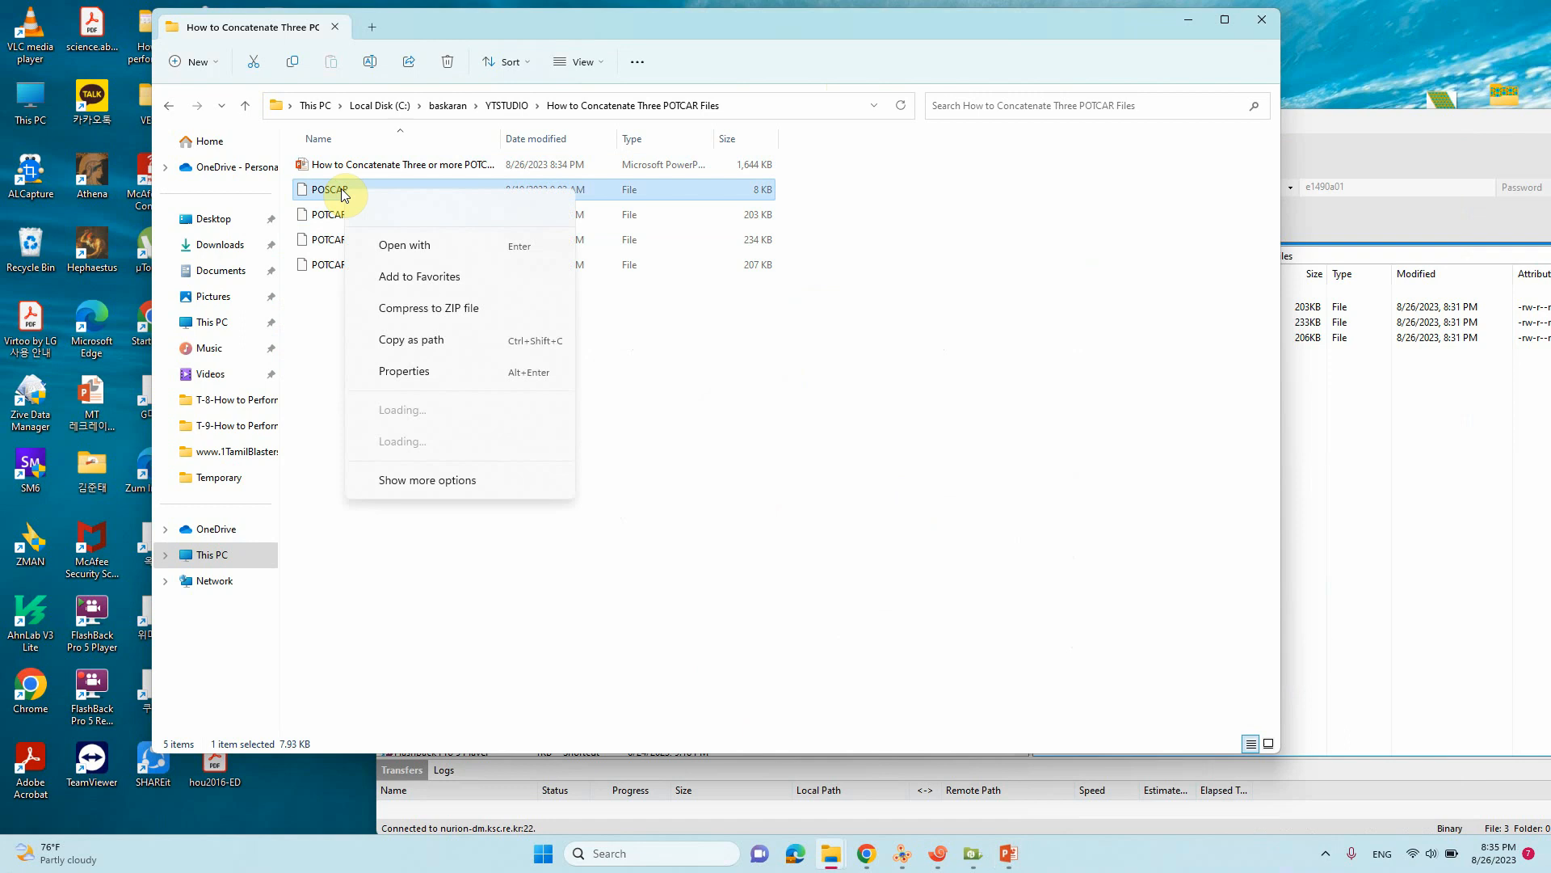
pyautogui.click(404, 246)
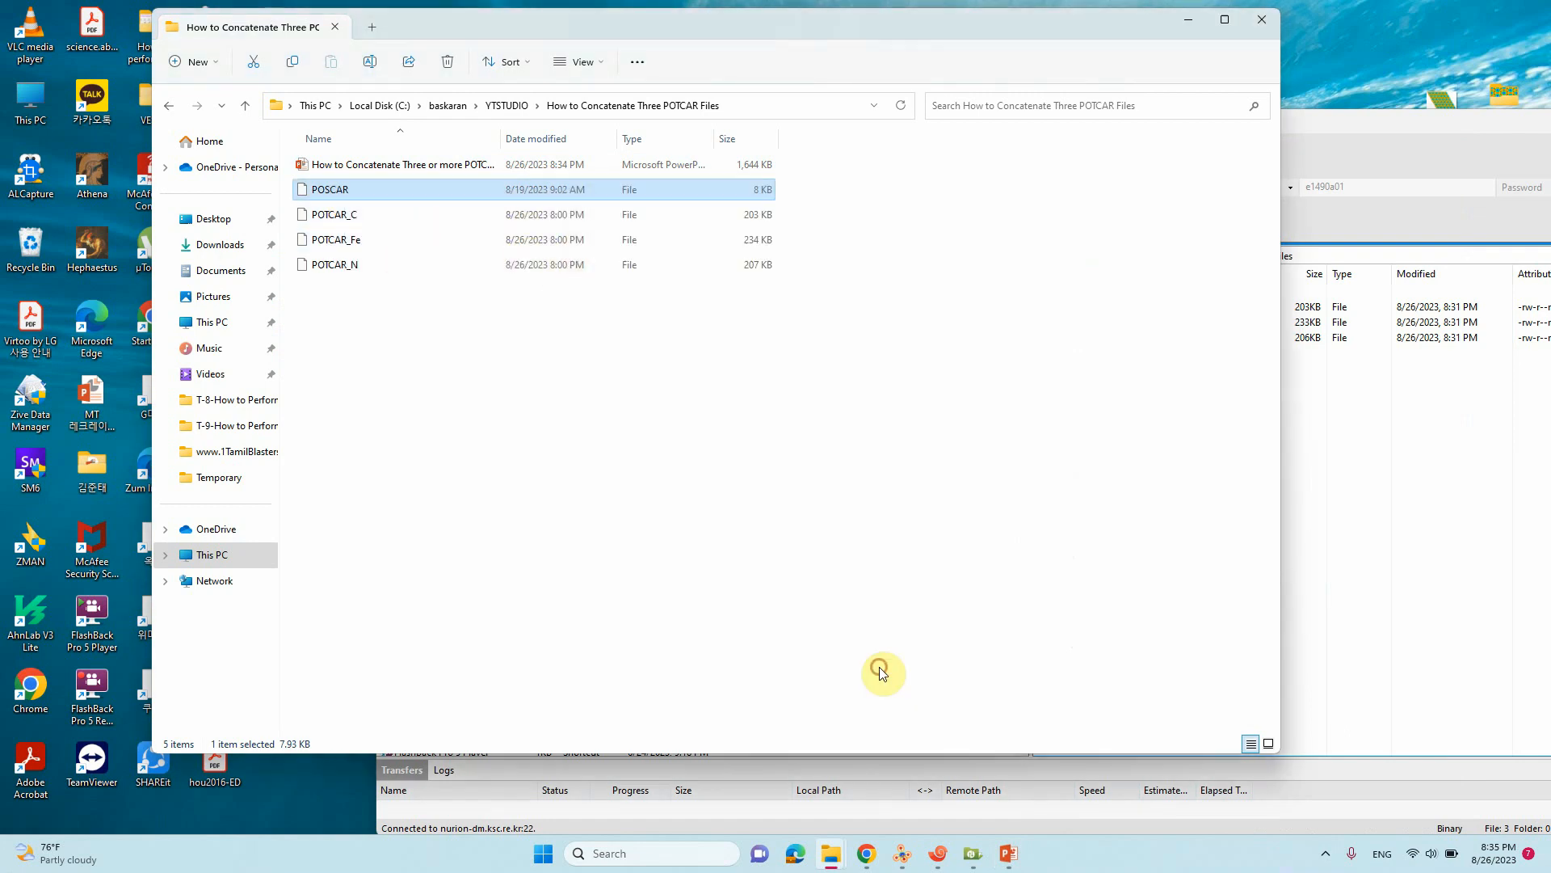
pyautogui.doubleClick(329, 189)
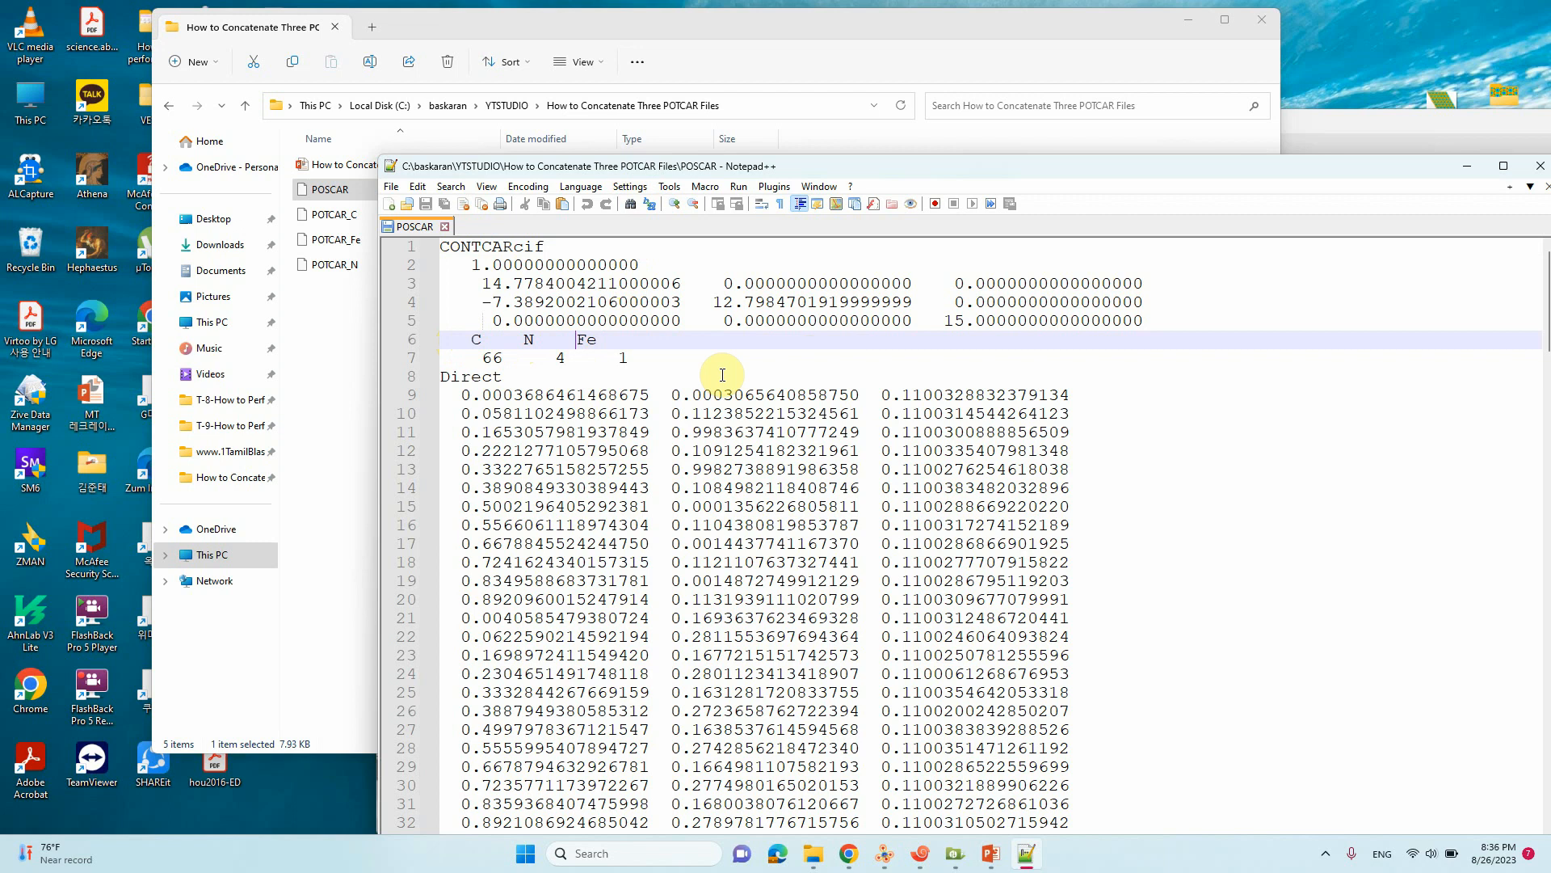
pyautogui.moveTo(476, 340)
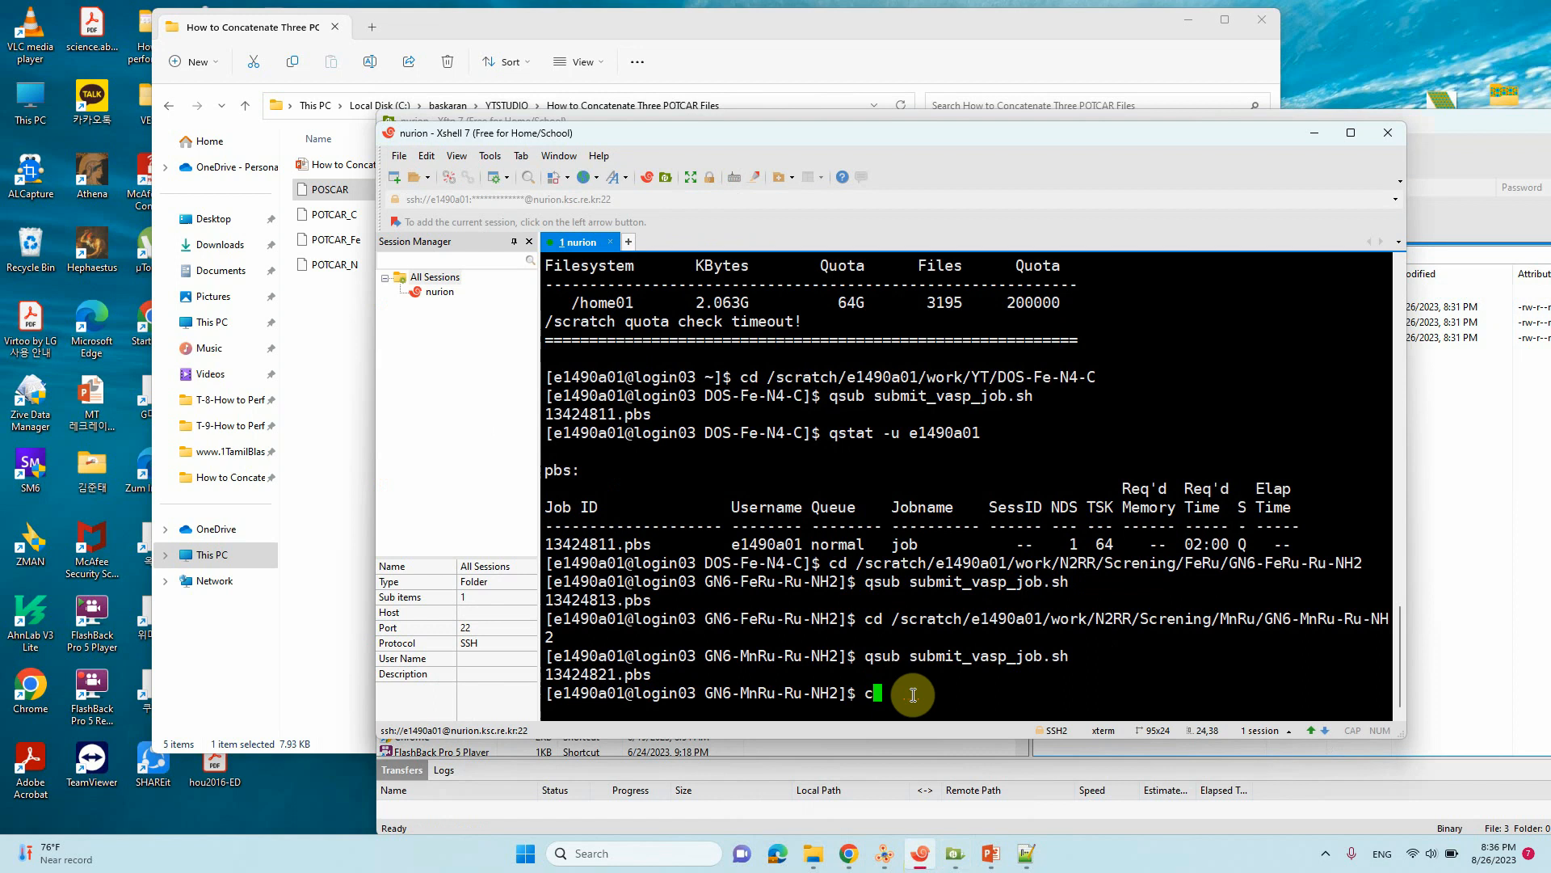
# Step: Change to /scratch/e1490a01/work/YT/POTCAR-Files and start the cat command
pyautogui.write('cd /scratch/e1490a01/work/YT/POTCAR-Files')
pyautogui.write('ll')
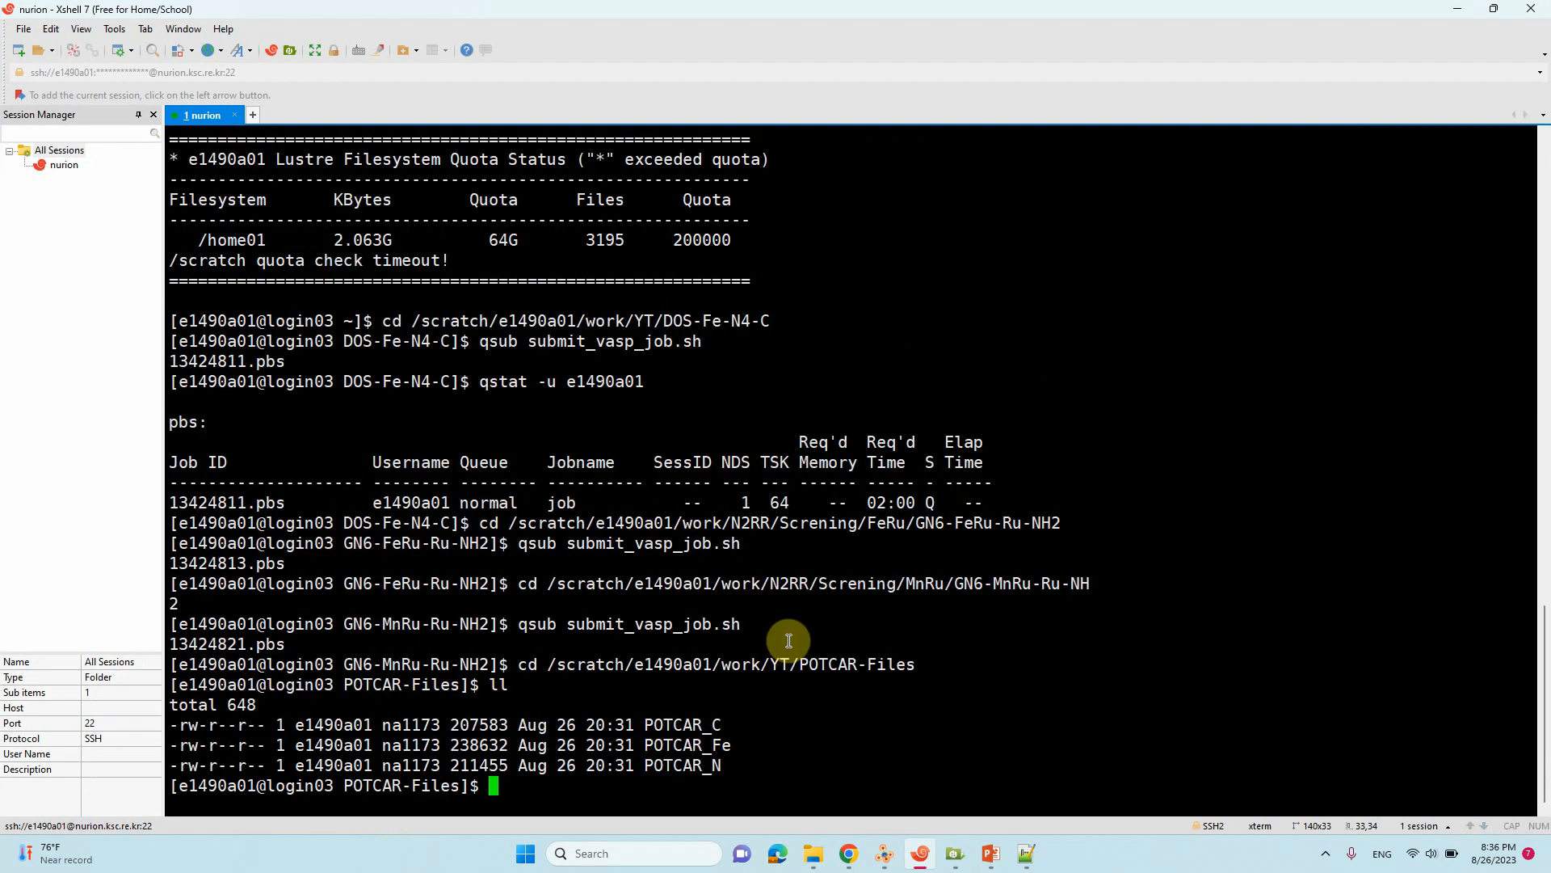
pyautogui.write('cat')
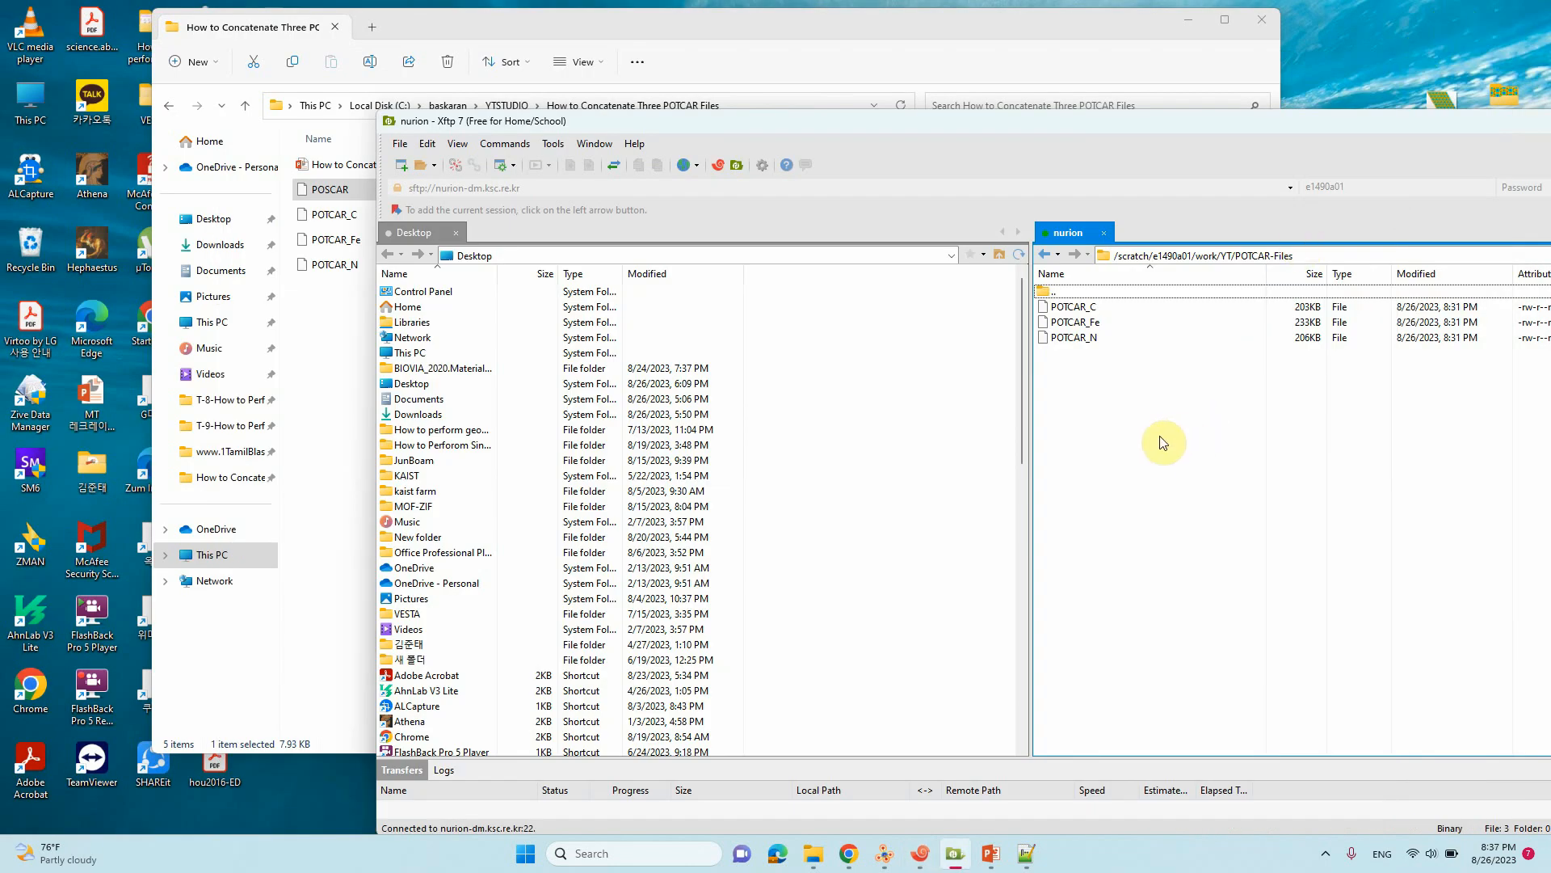
pyautogui.moveTo(879, 426)
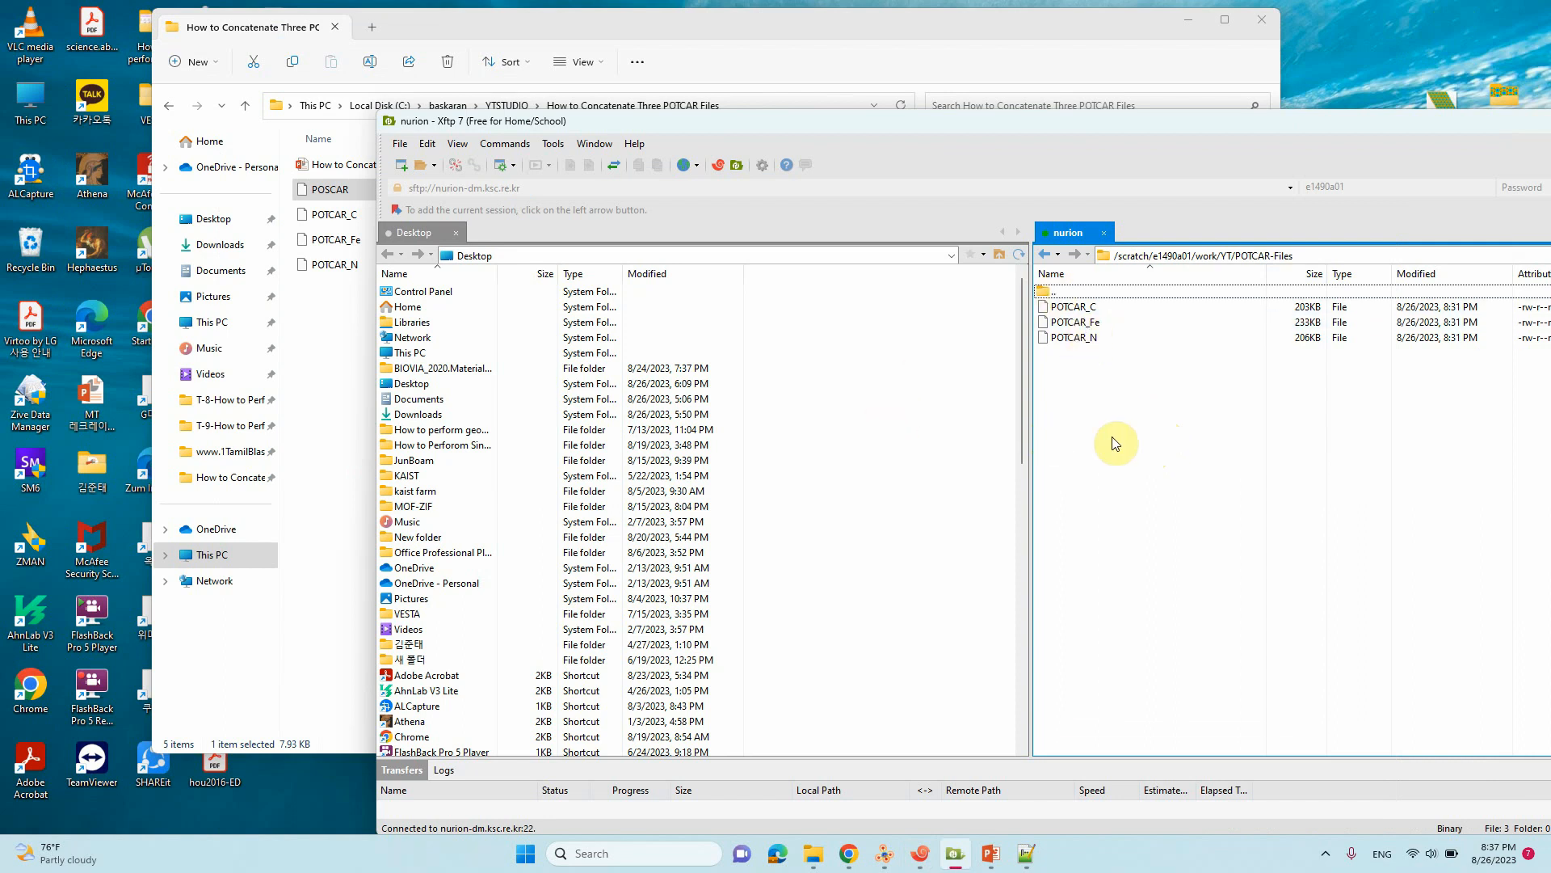
pyautogui.click(1099, 306)
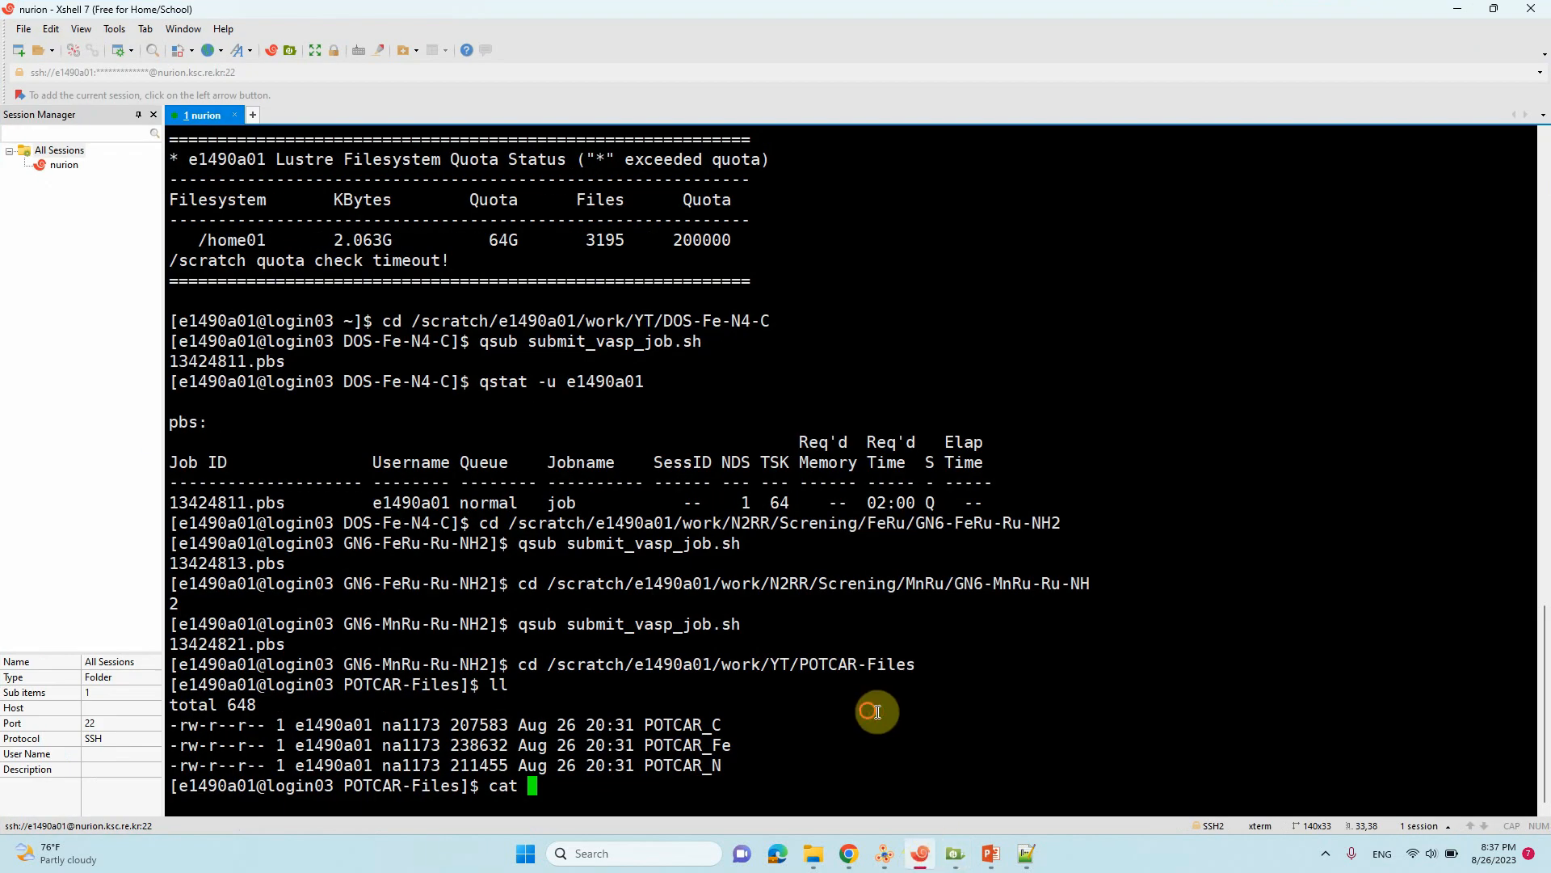
pyautogui.moveTo(582, 775)
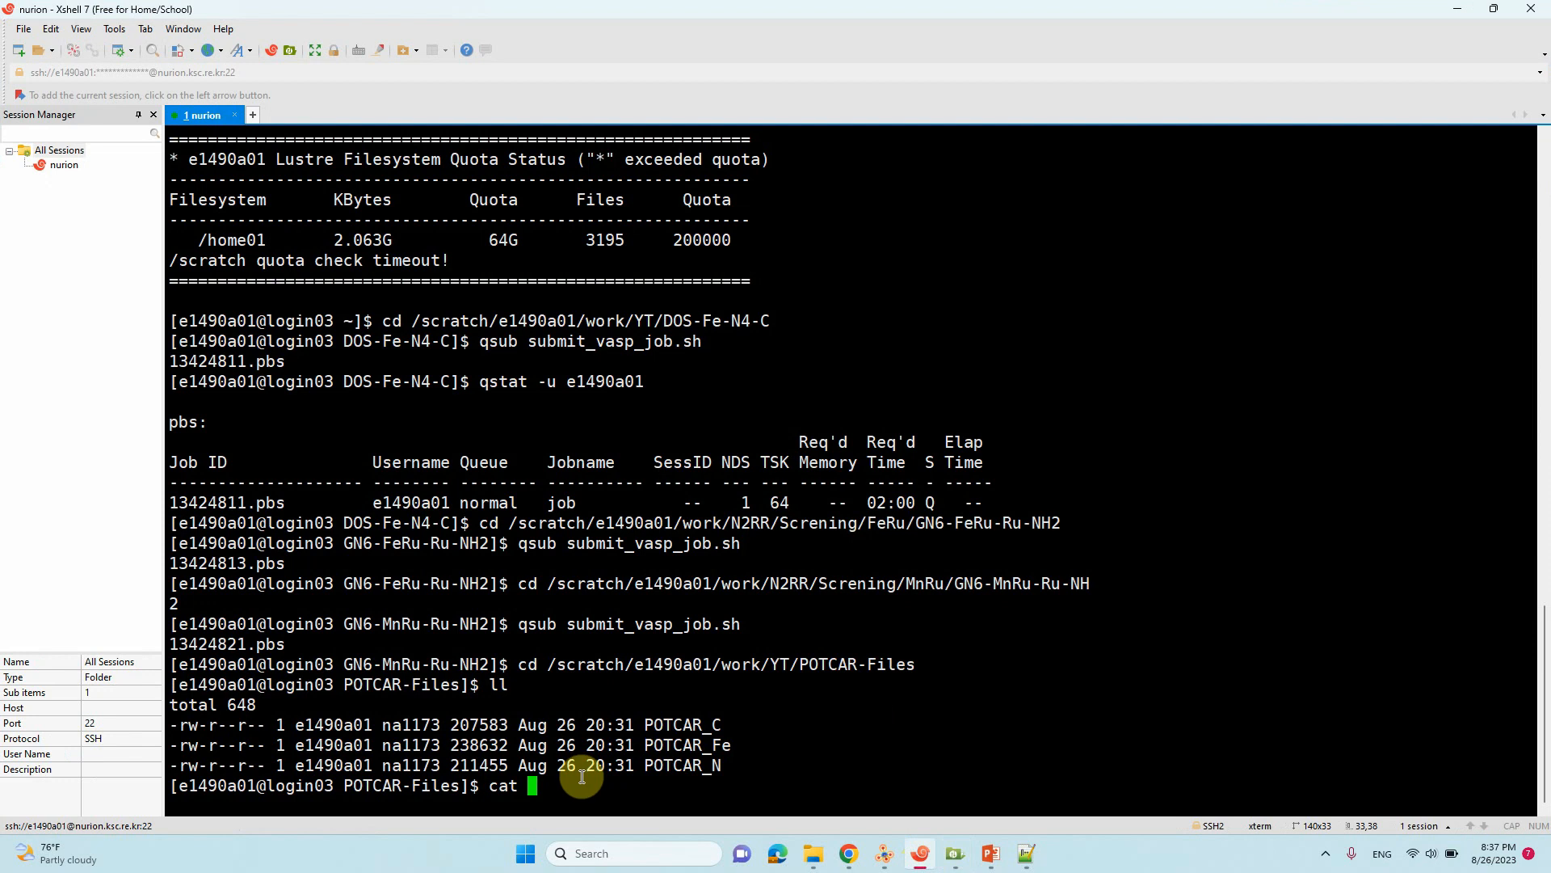
# Step: Run cat POTCAR_C POTCAR_N POTCAR_Fe > POTCAR_CNFe to create the combined file
pyautogui.write('P')
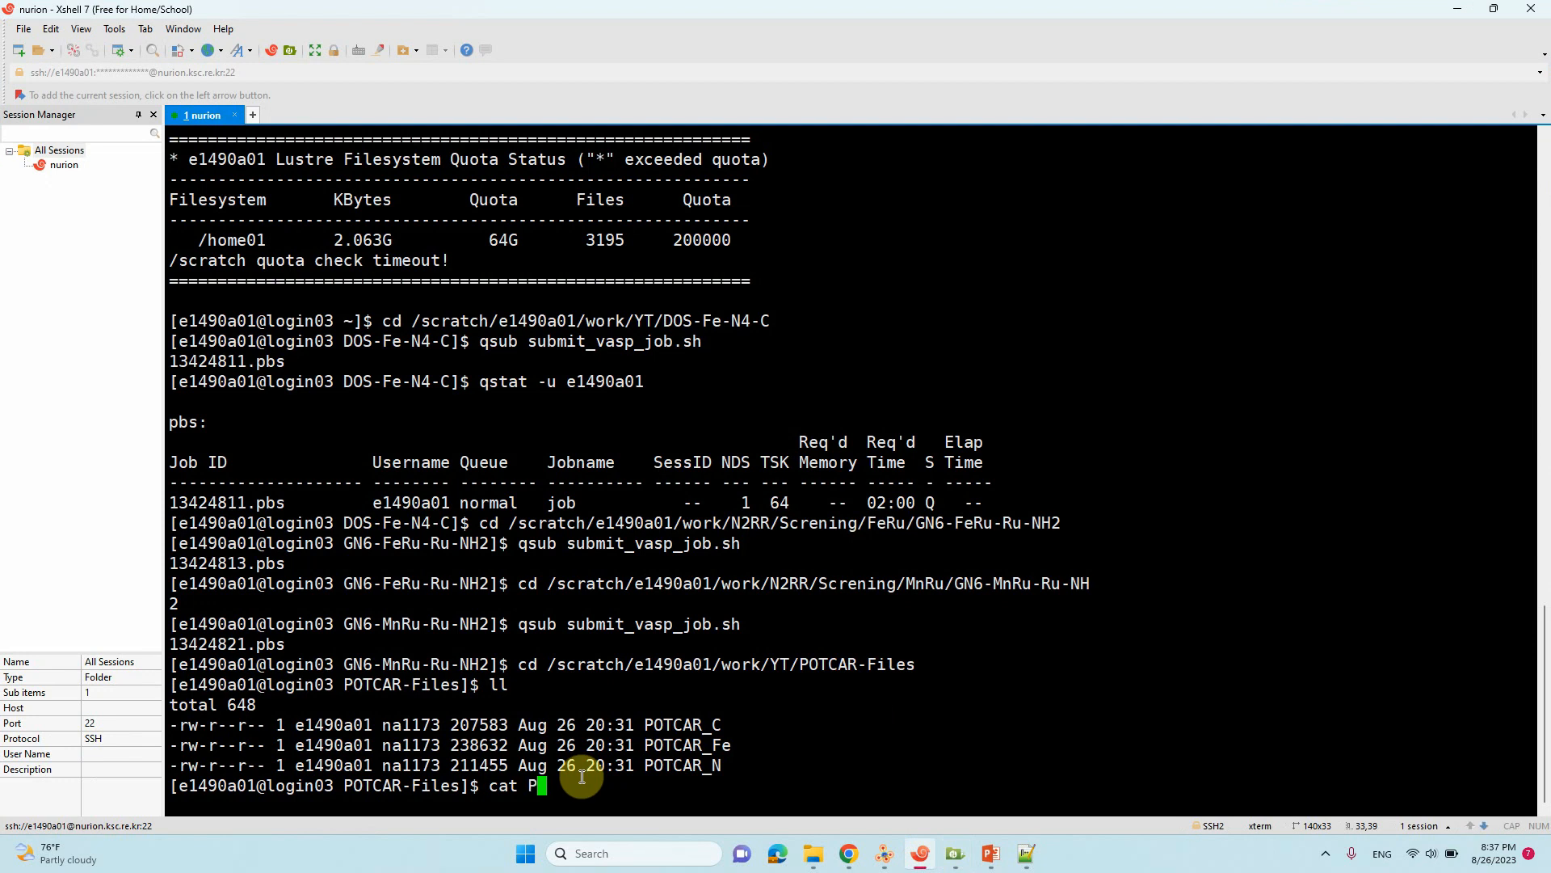
pyautogui.write('OTCAR')
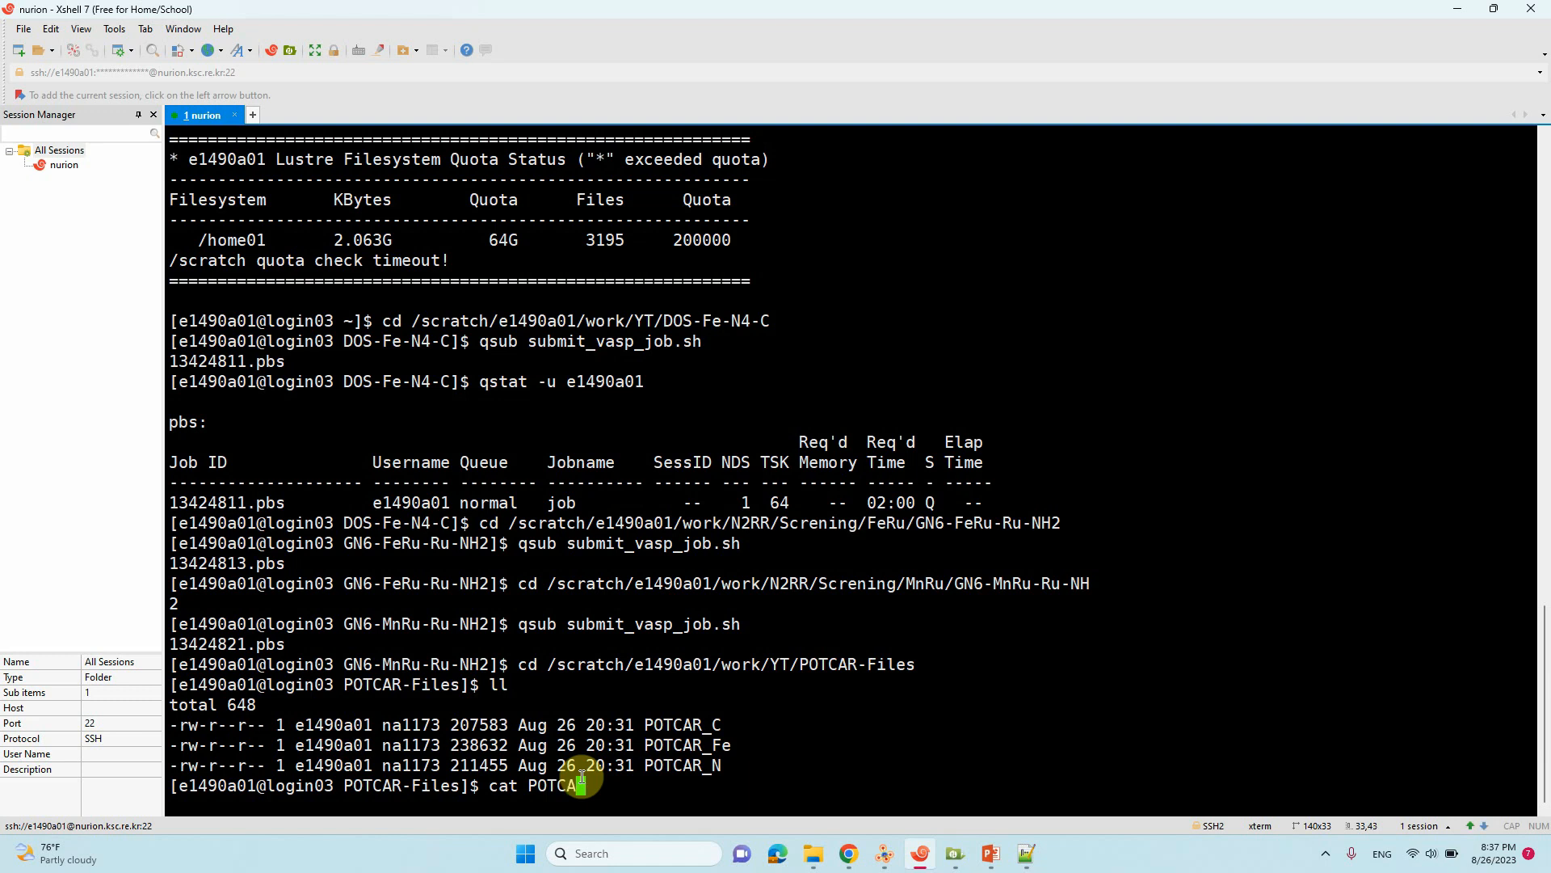
pyautogui.write('R_')
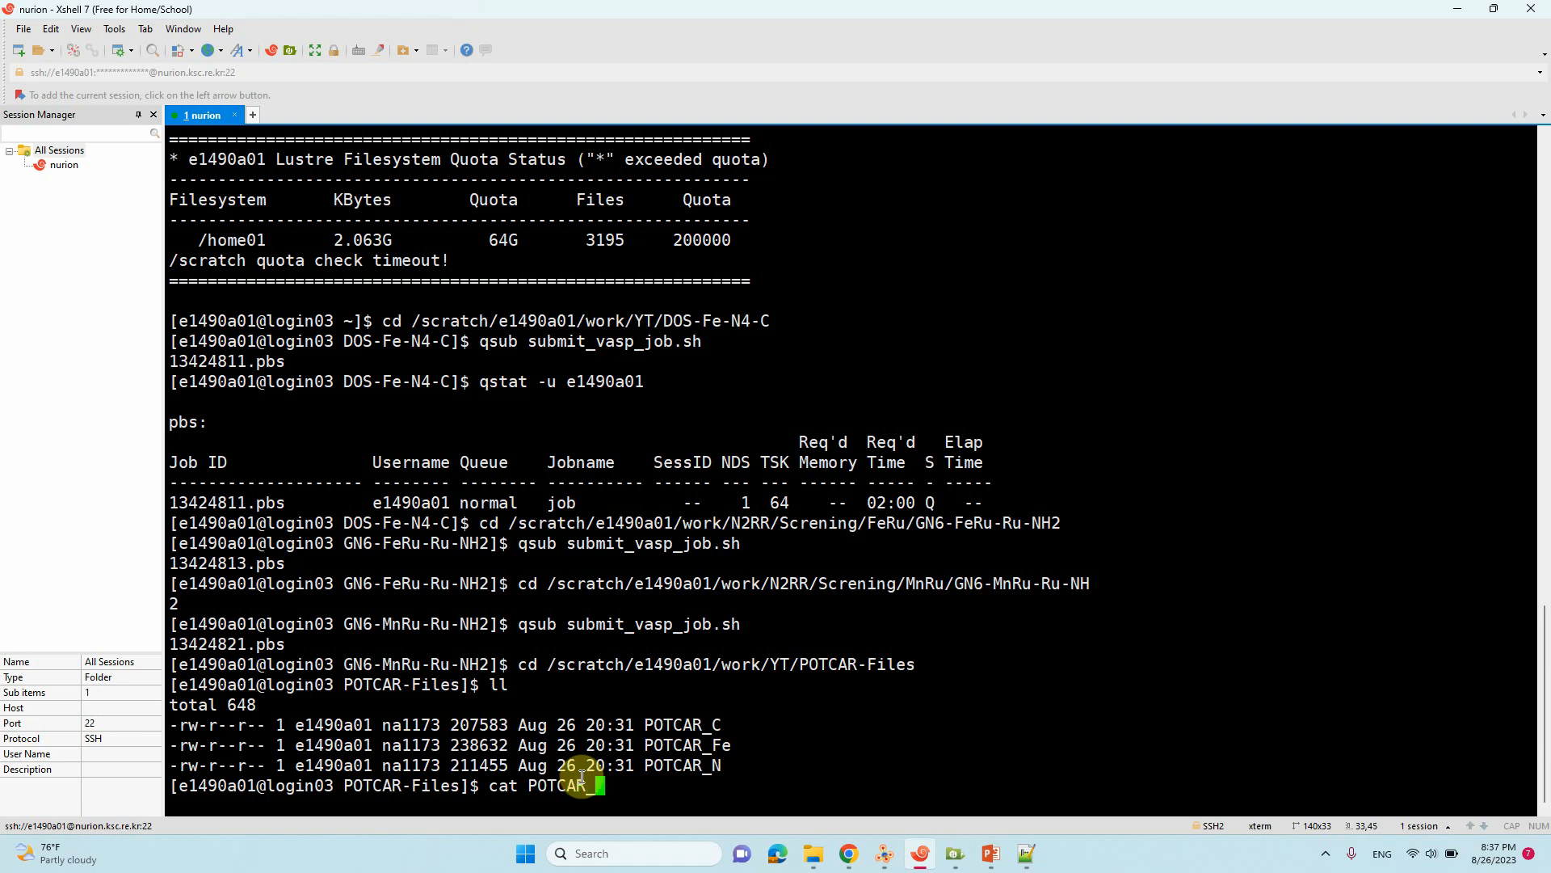
pyautogui.write('C')
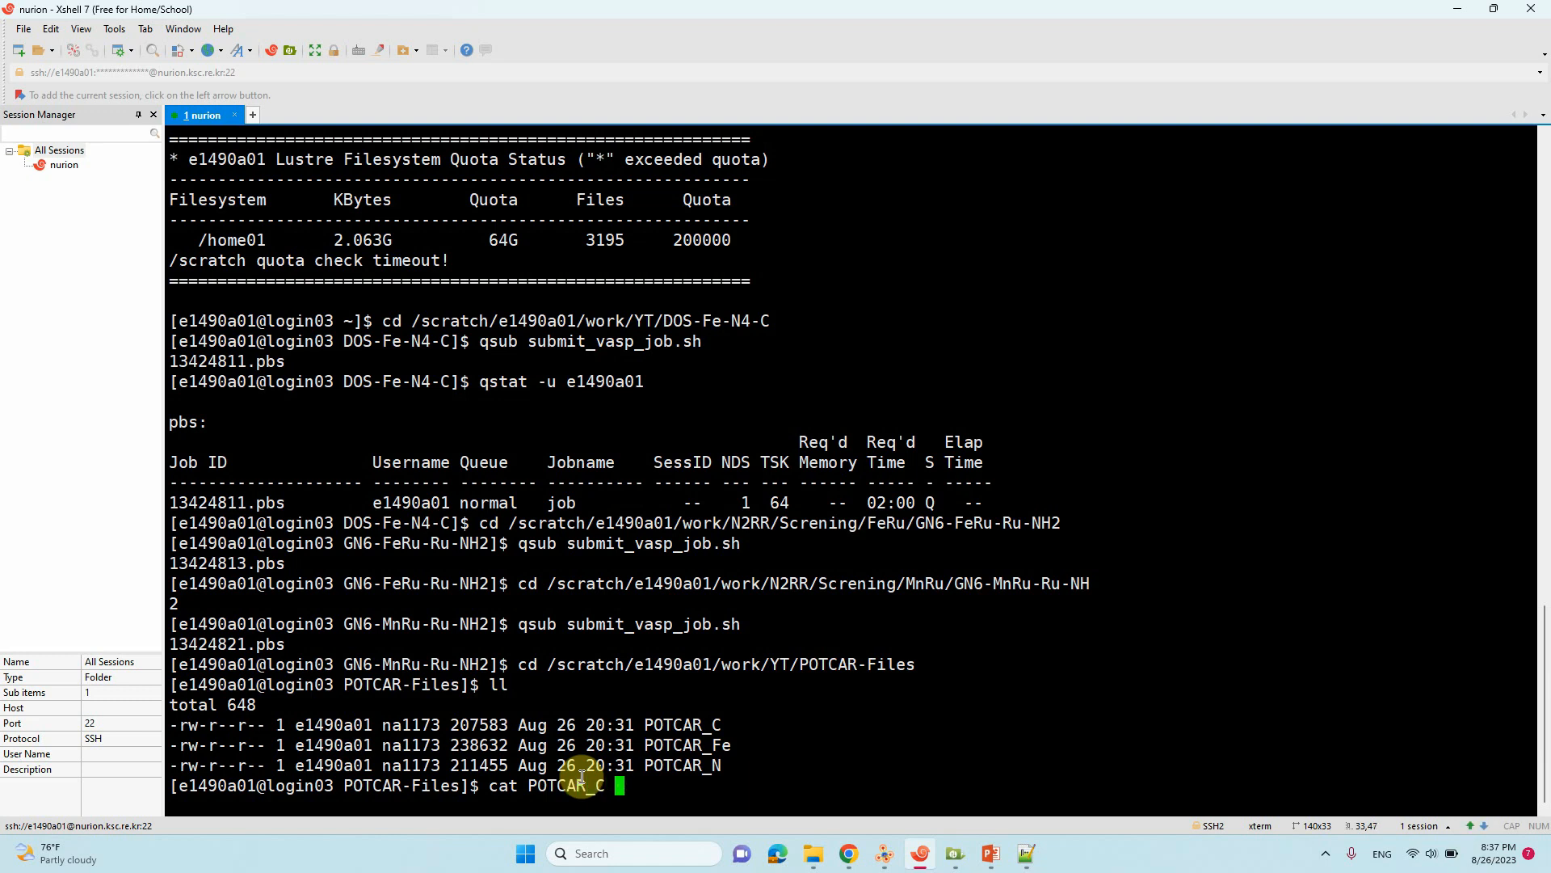
pyautogui.write('POTCAR_')
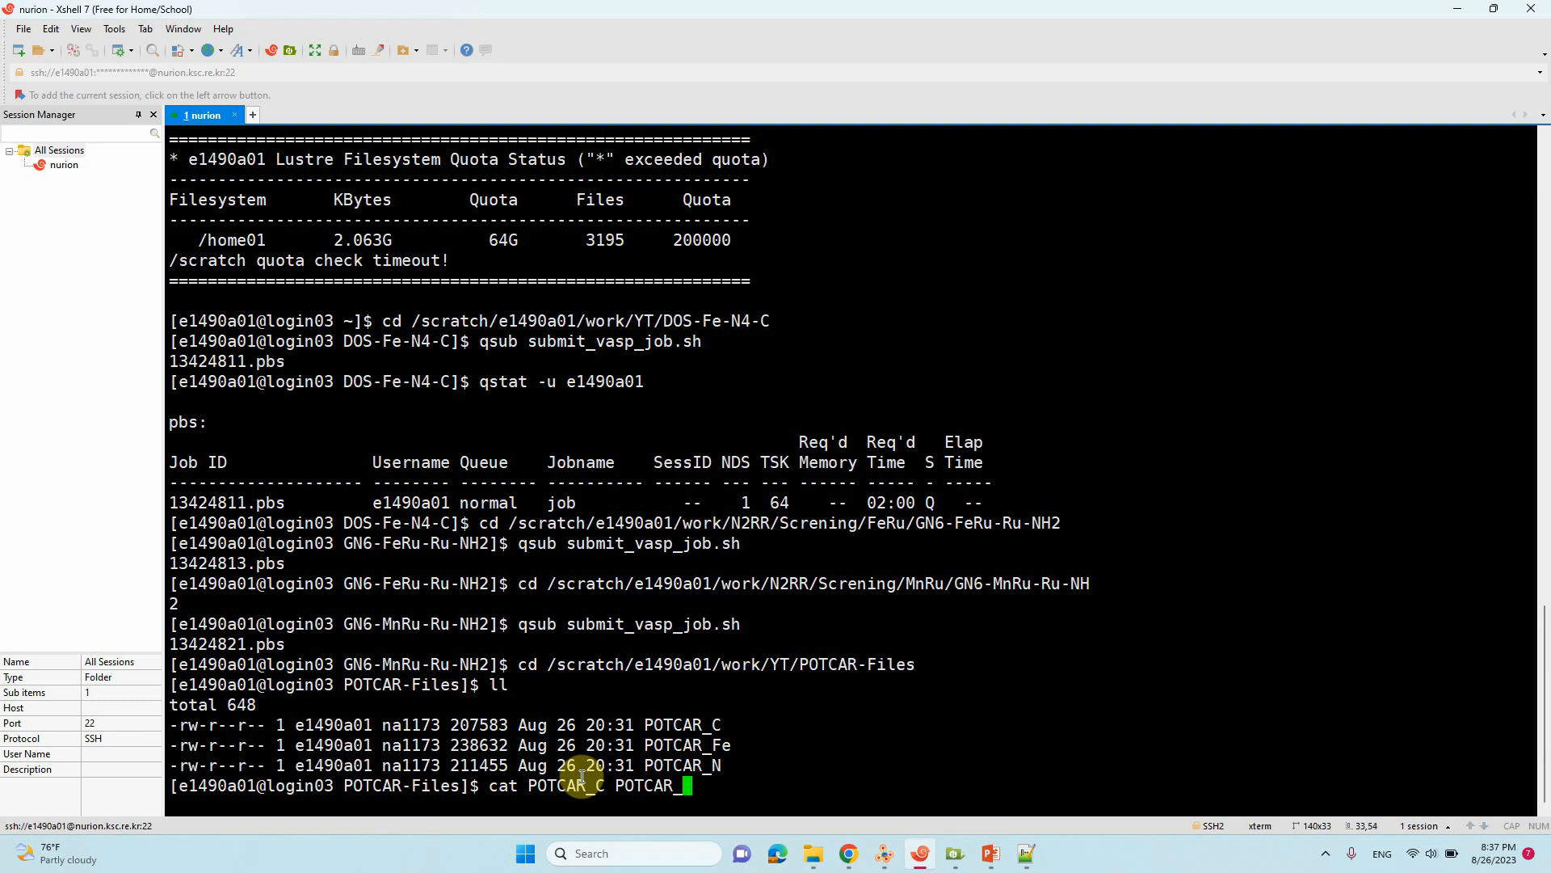
pyautogui.write('N')
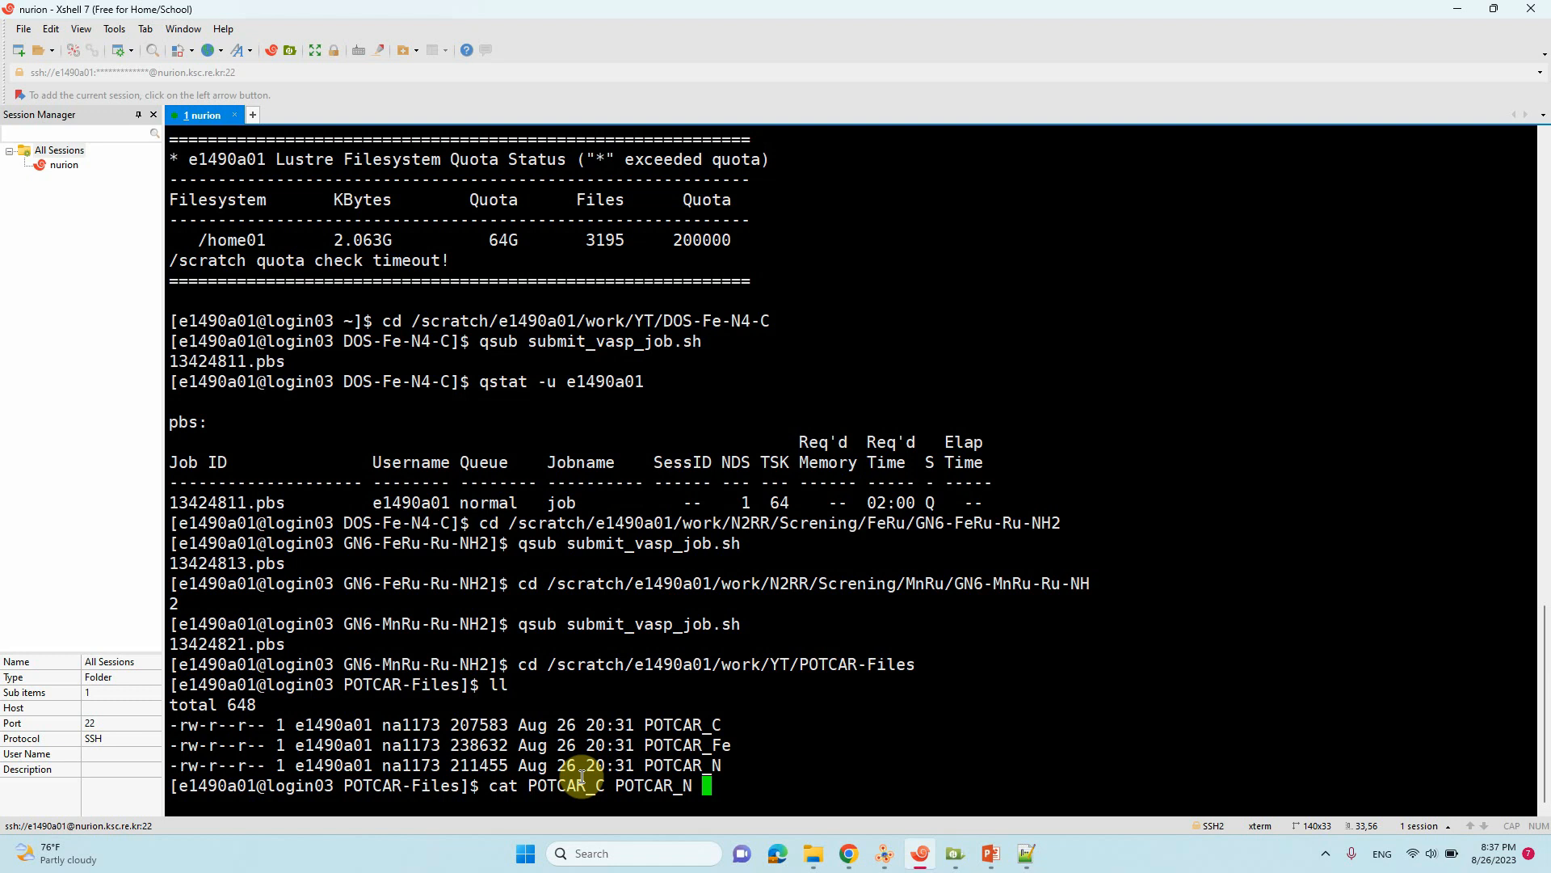
pyautogui.write('POTCA')
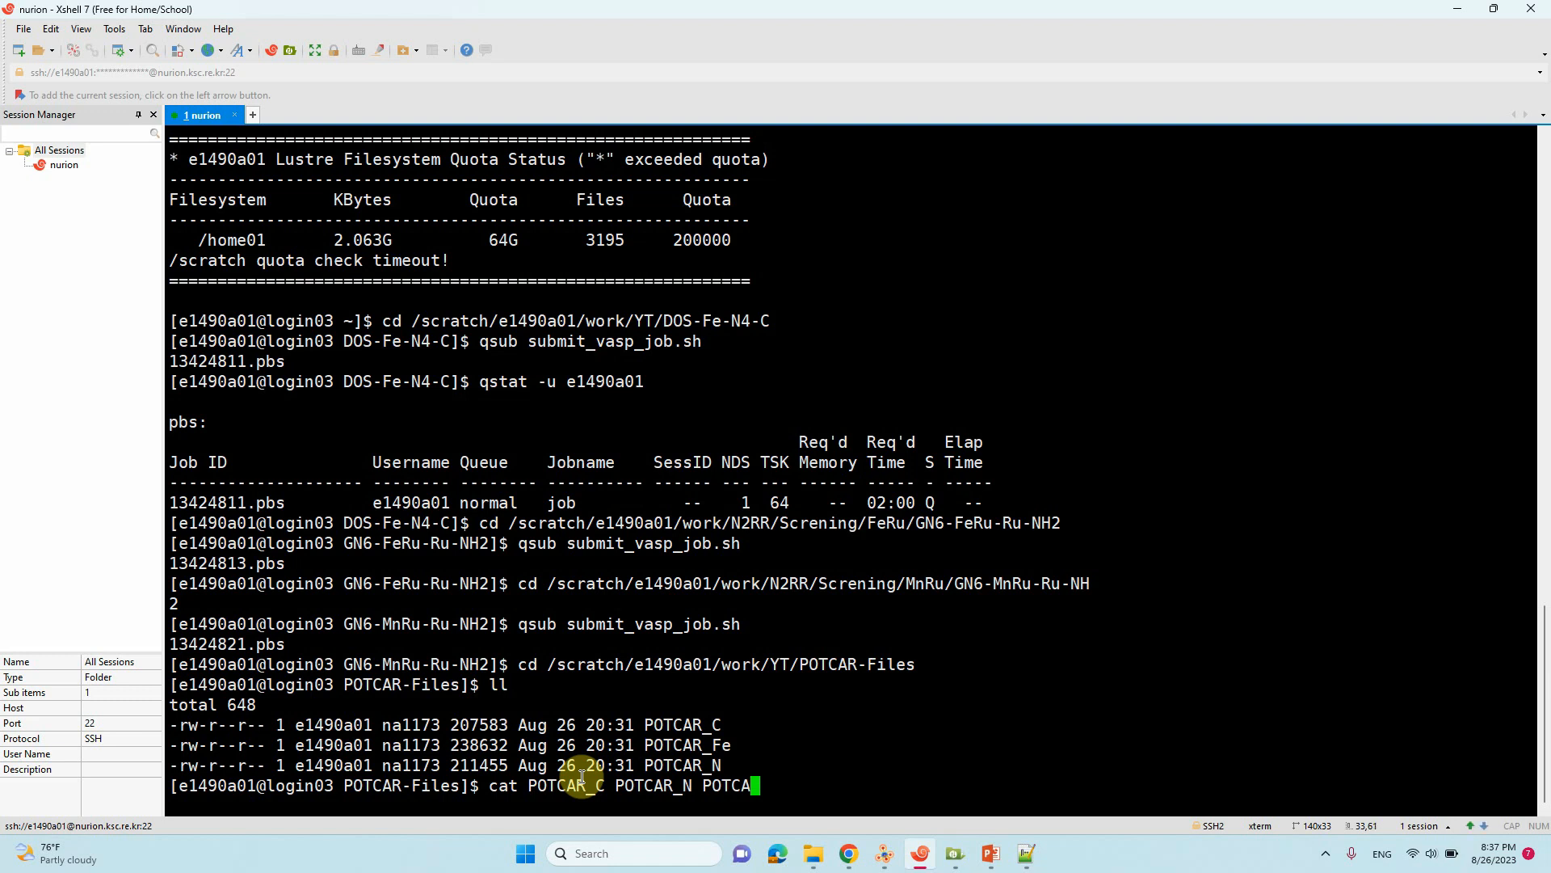
pyautogui.write('_FE')
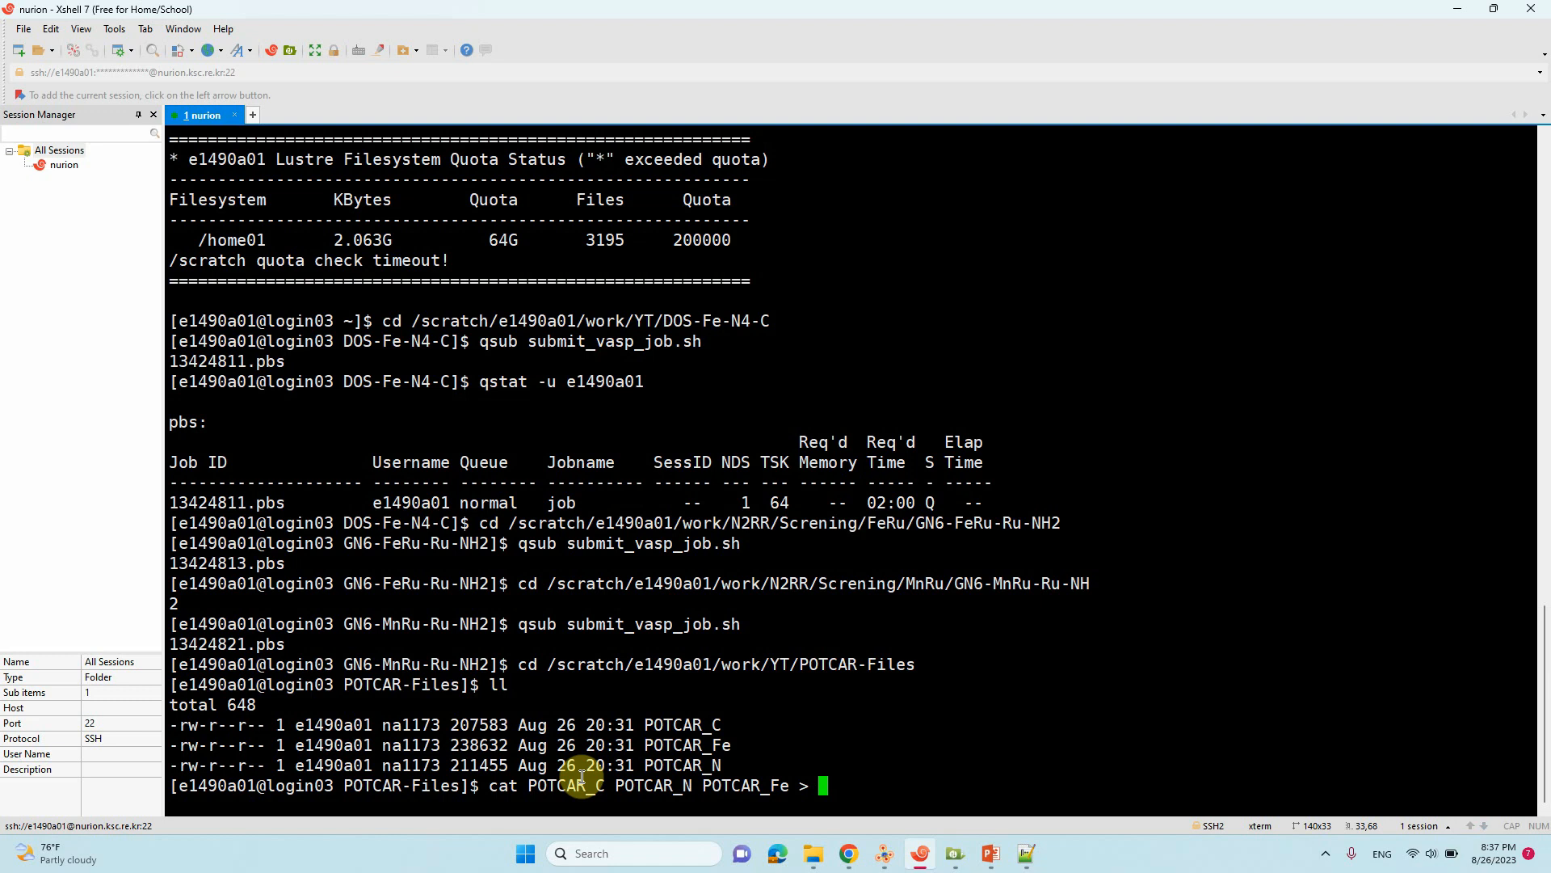
pyautogui.write('PO')
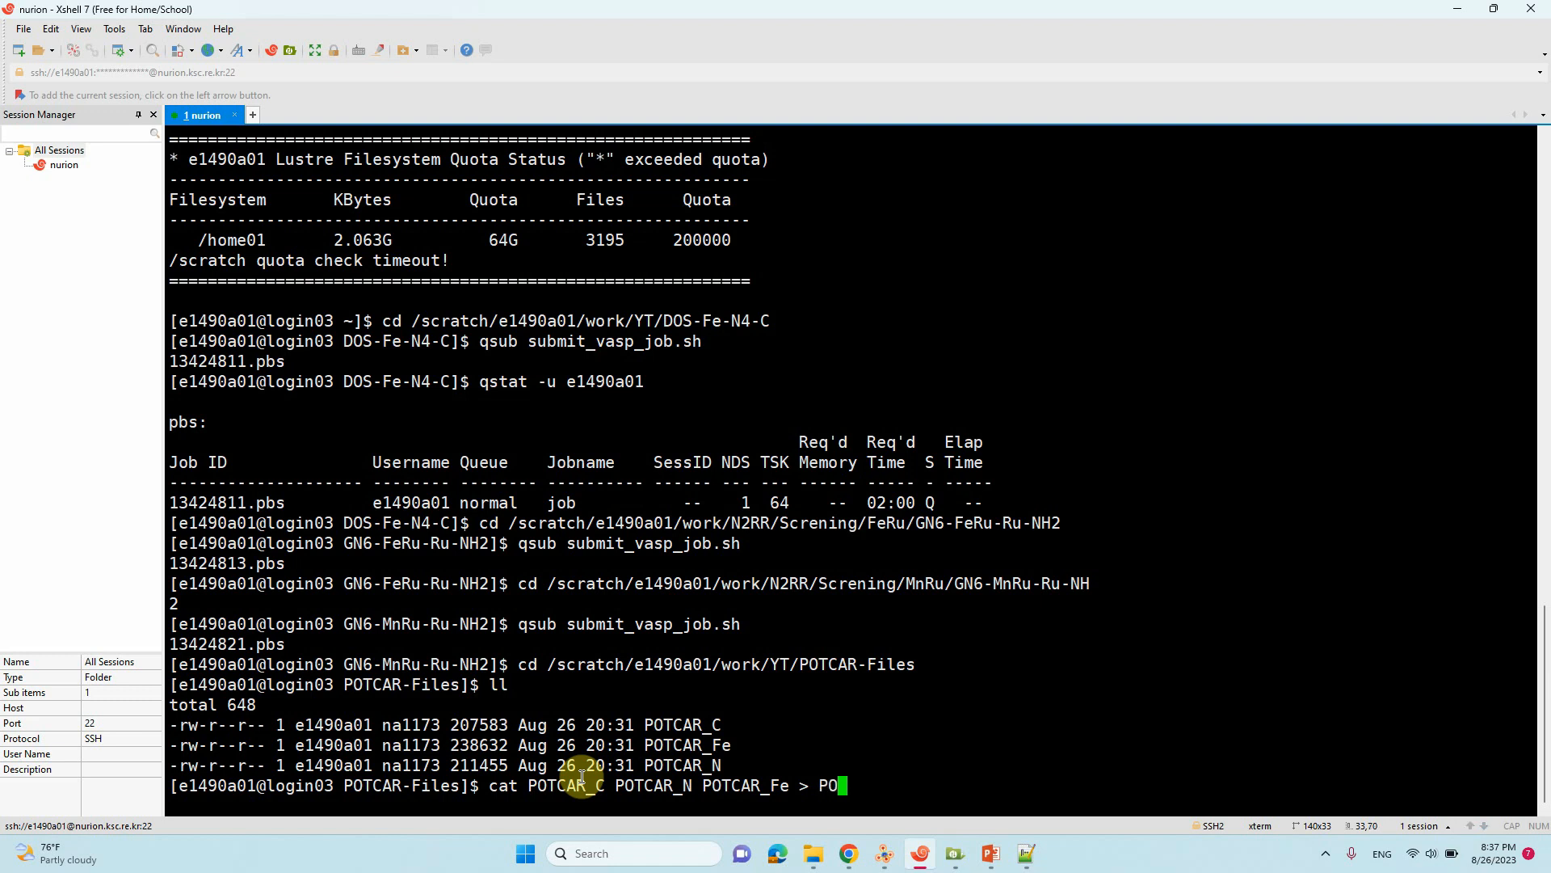
pyautogui.write('TCAR_')
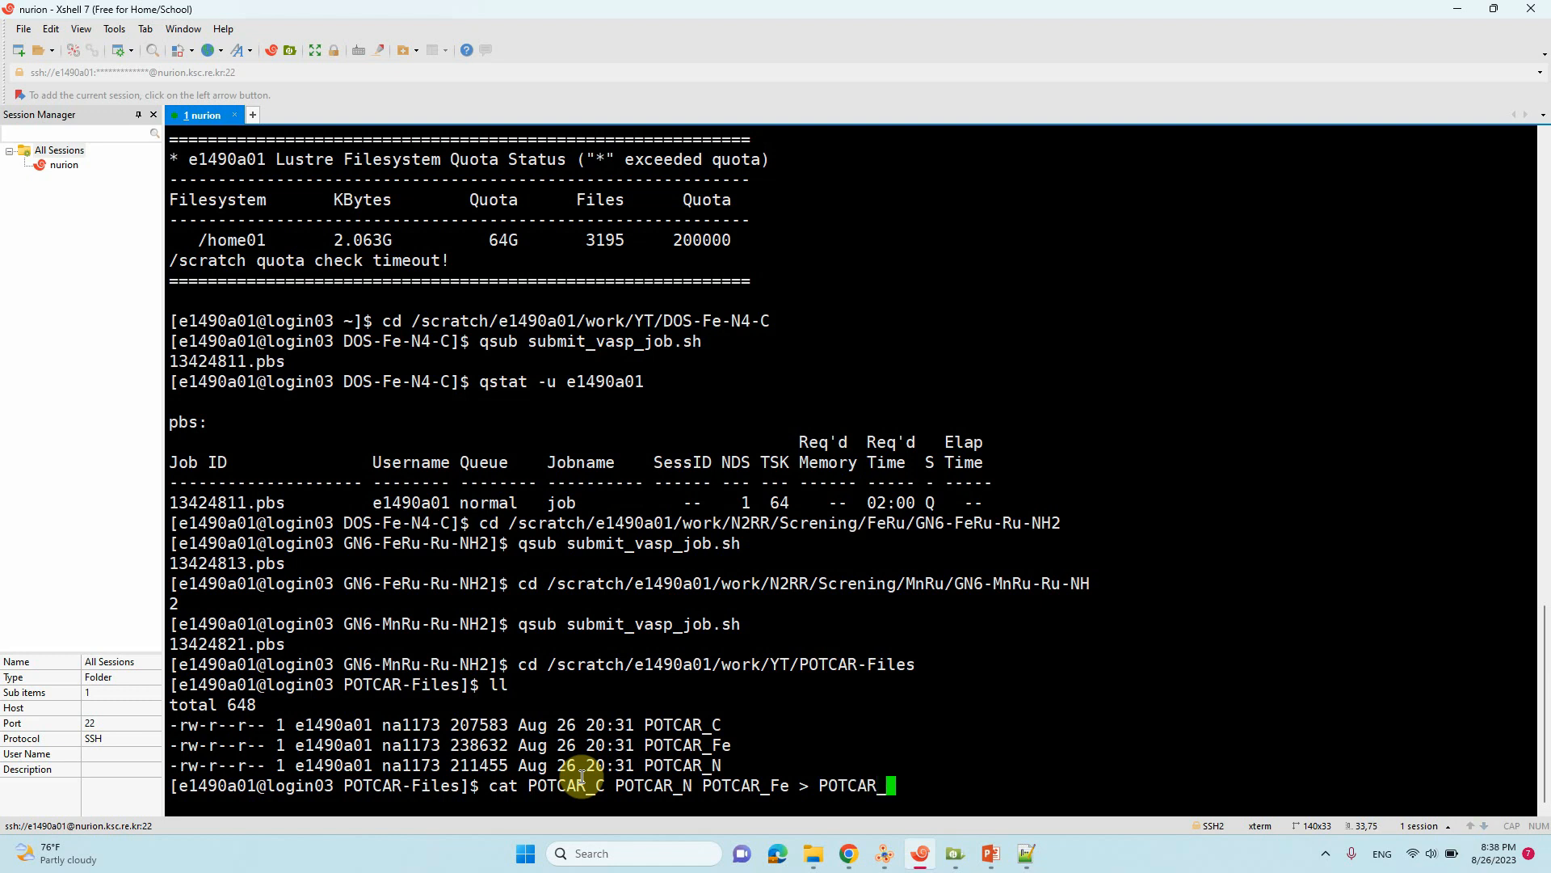
pyautogui.write('N')
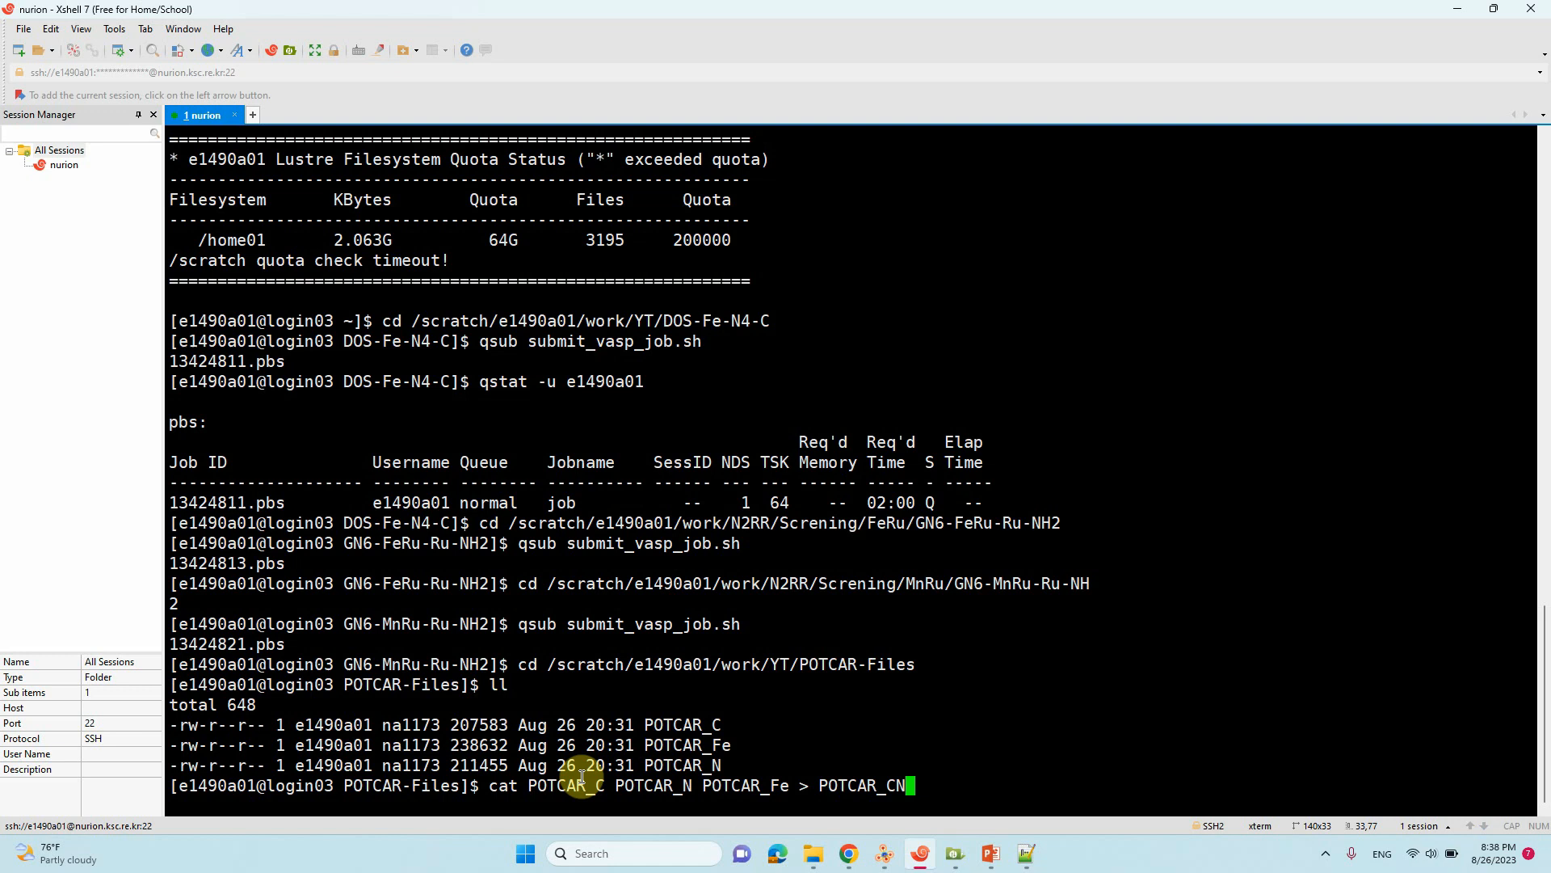
pyautogui.write('Fe')
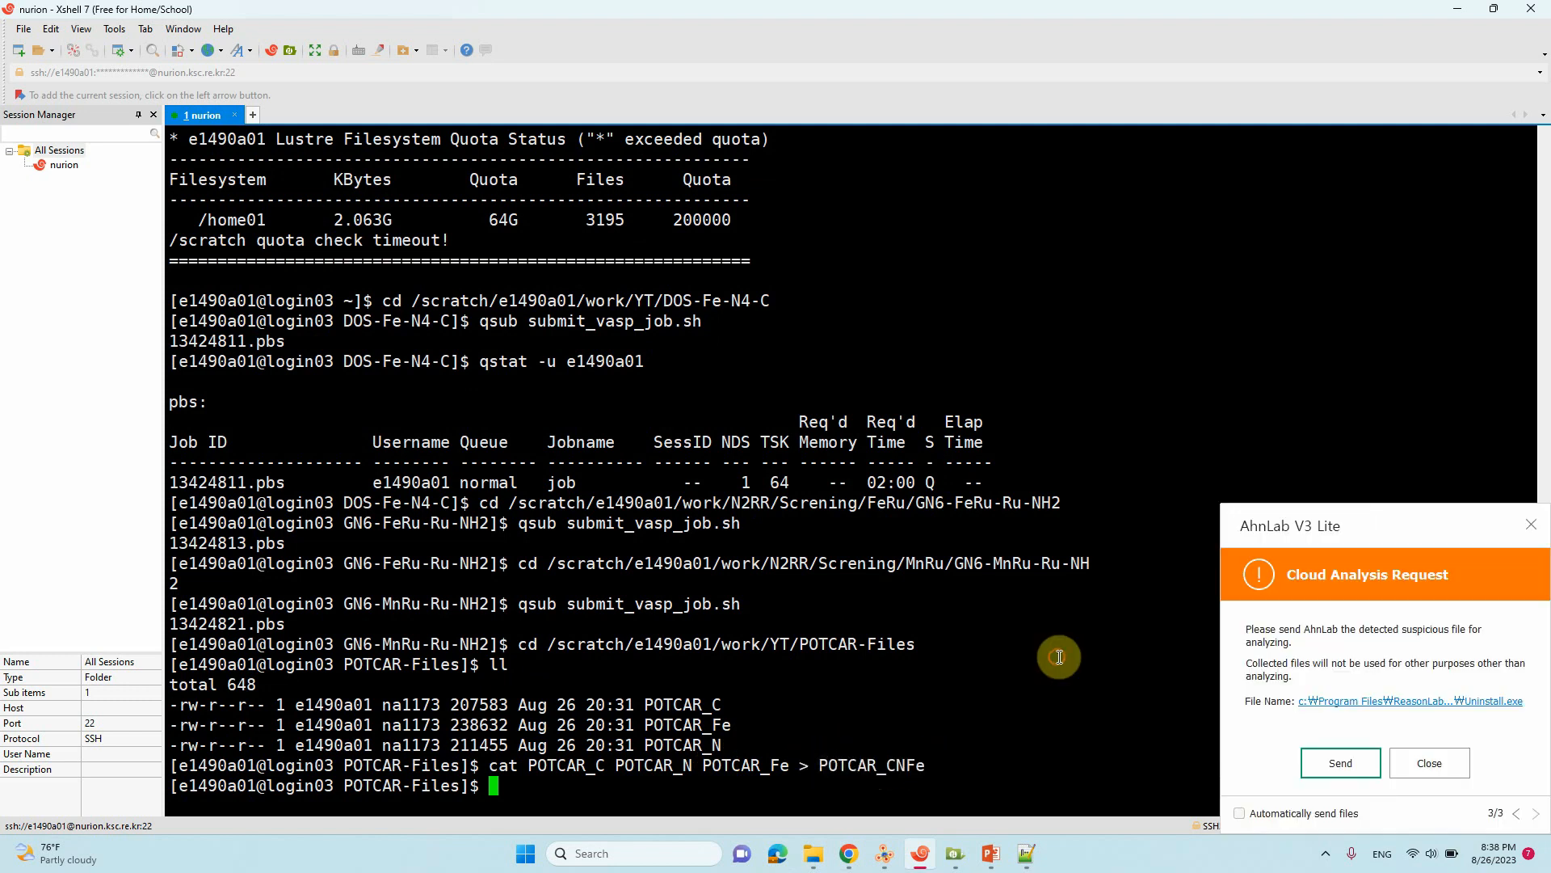
pyautogui.click(1427, 763)
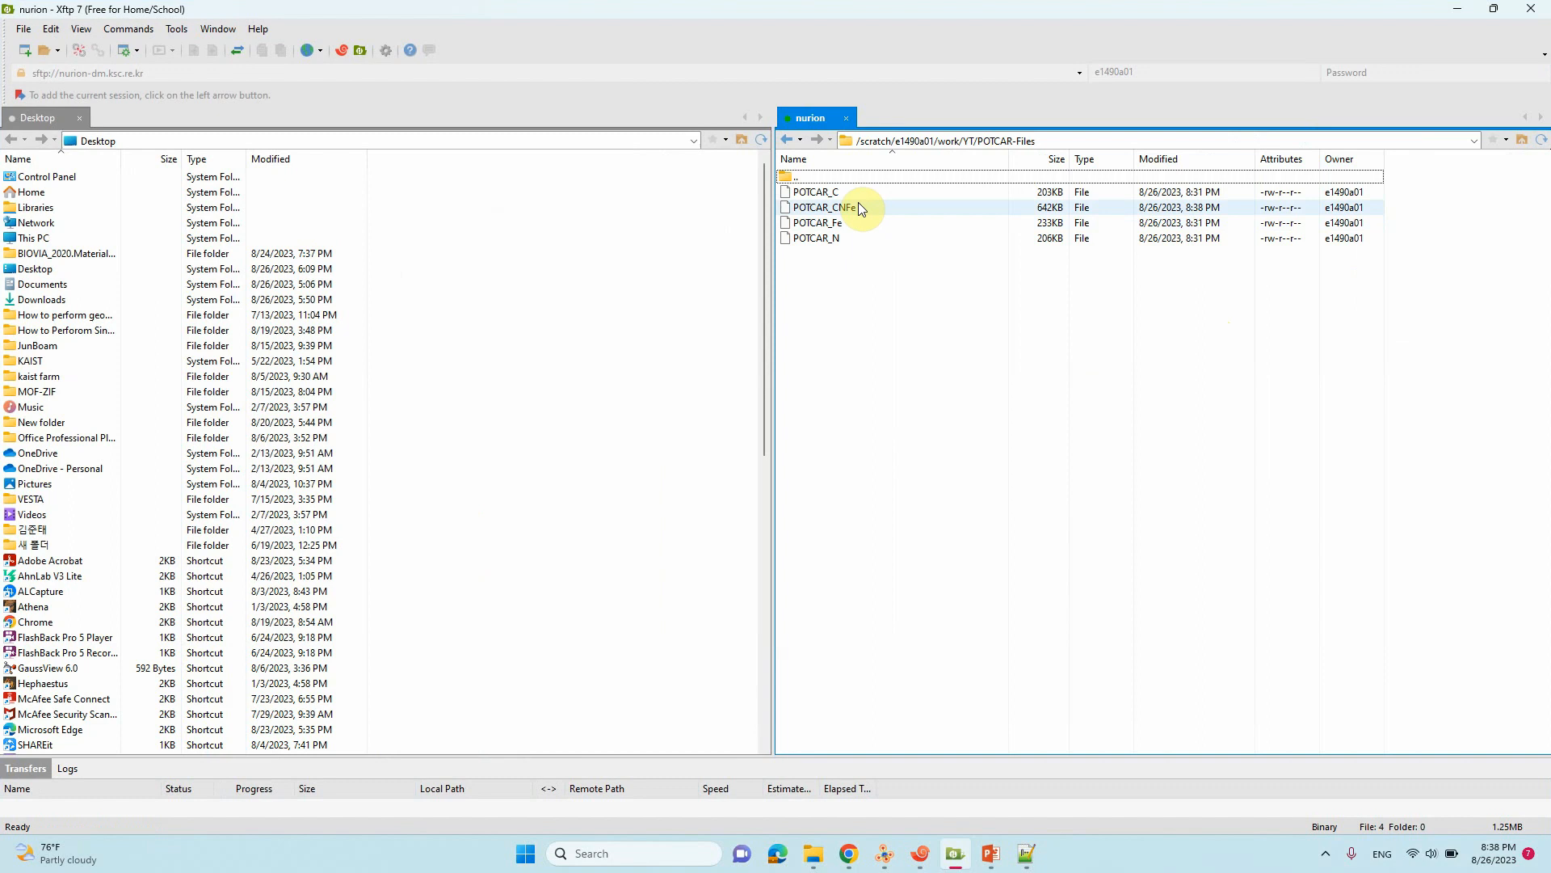
# Step: Transfer POTCAR_CNFe from the remote POTCAR-Files folder to the local folder
pyautogui.rightClick(816, 207)
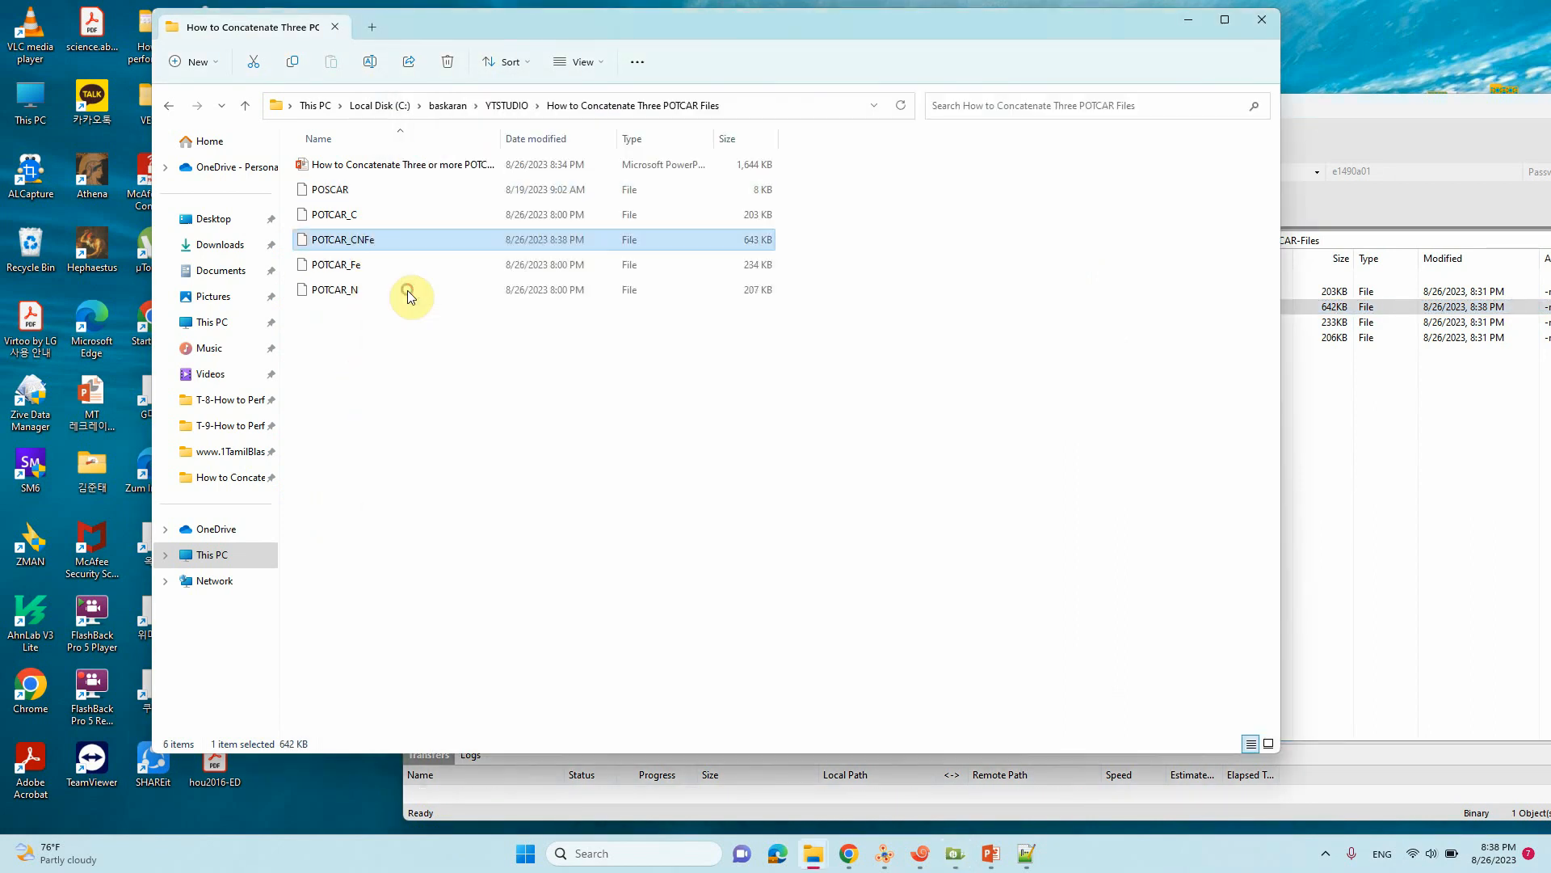
# Step: Open the downloaded POTCAR_CNFe in Notepad++ just this once
pyautogui.doubleClick(341, 239)
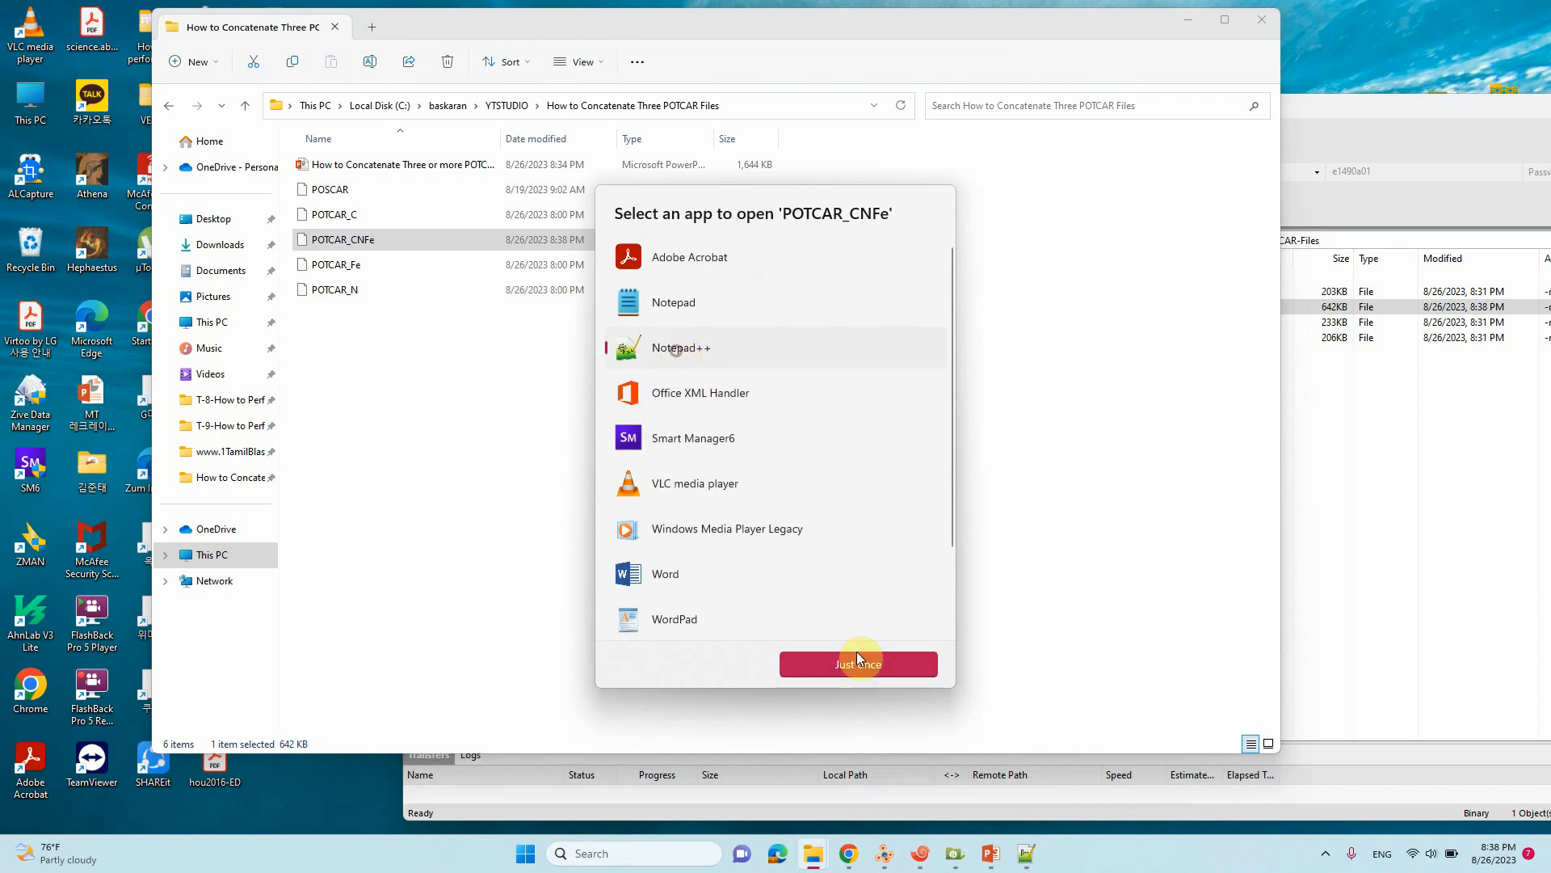
pyautogui.click(857, 664)
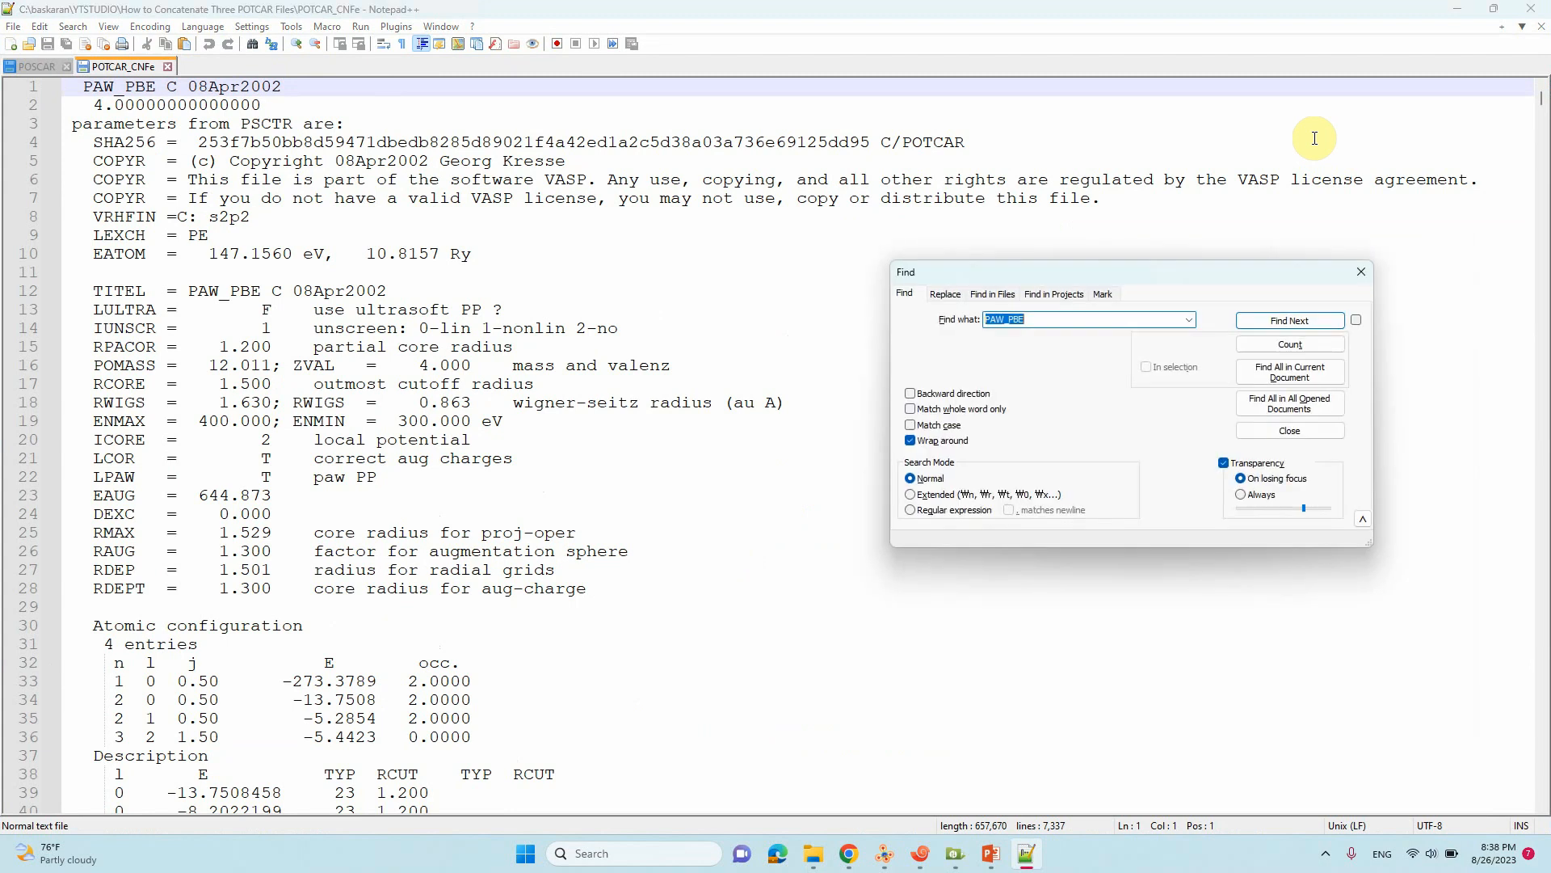
pyautogui.moveTo(1073, 318)
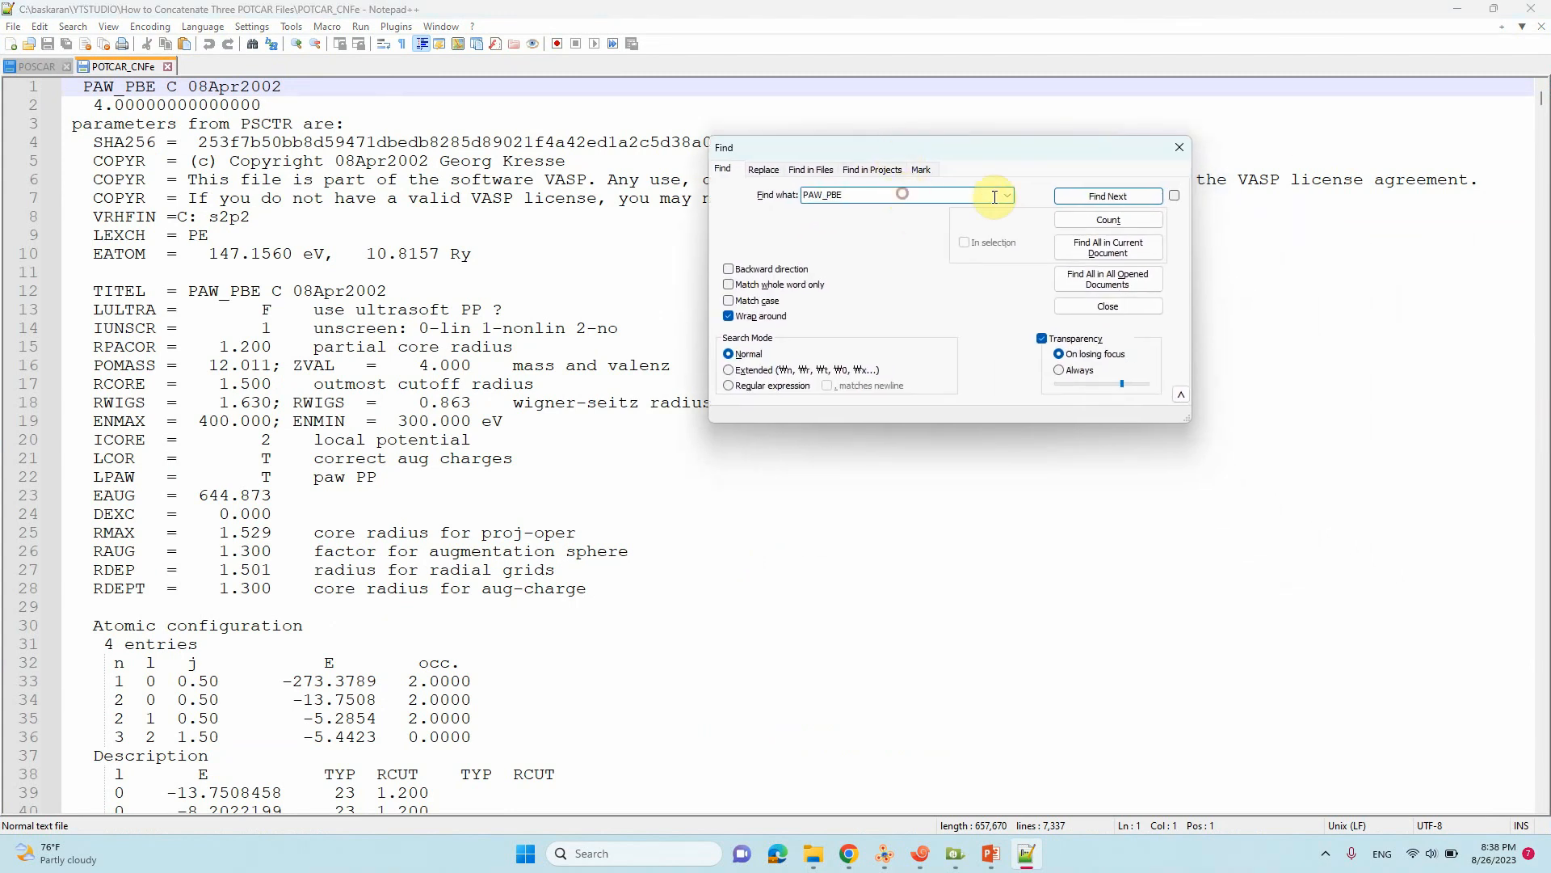
pyautogui.click(1109, 195)
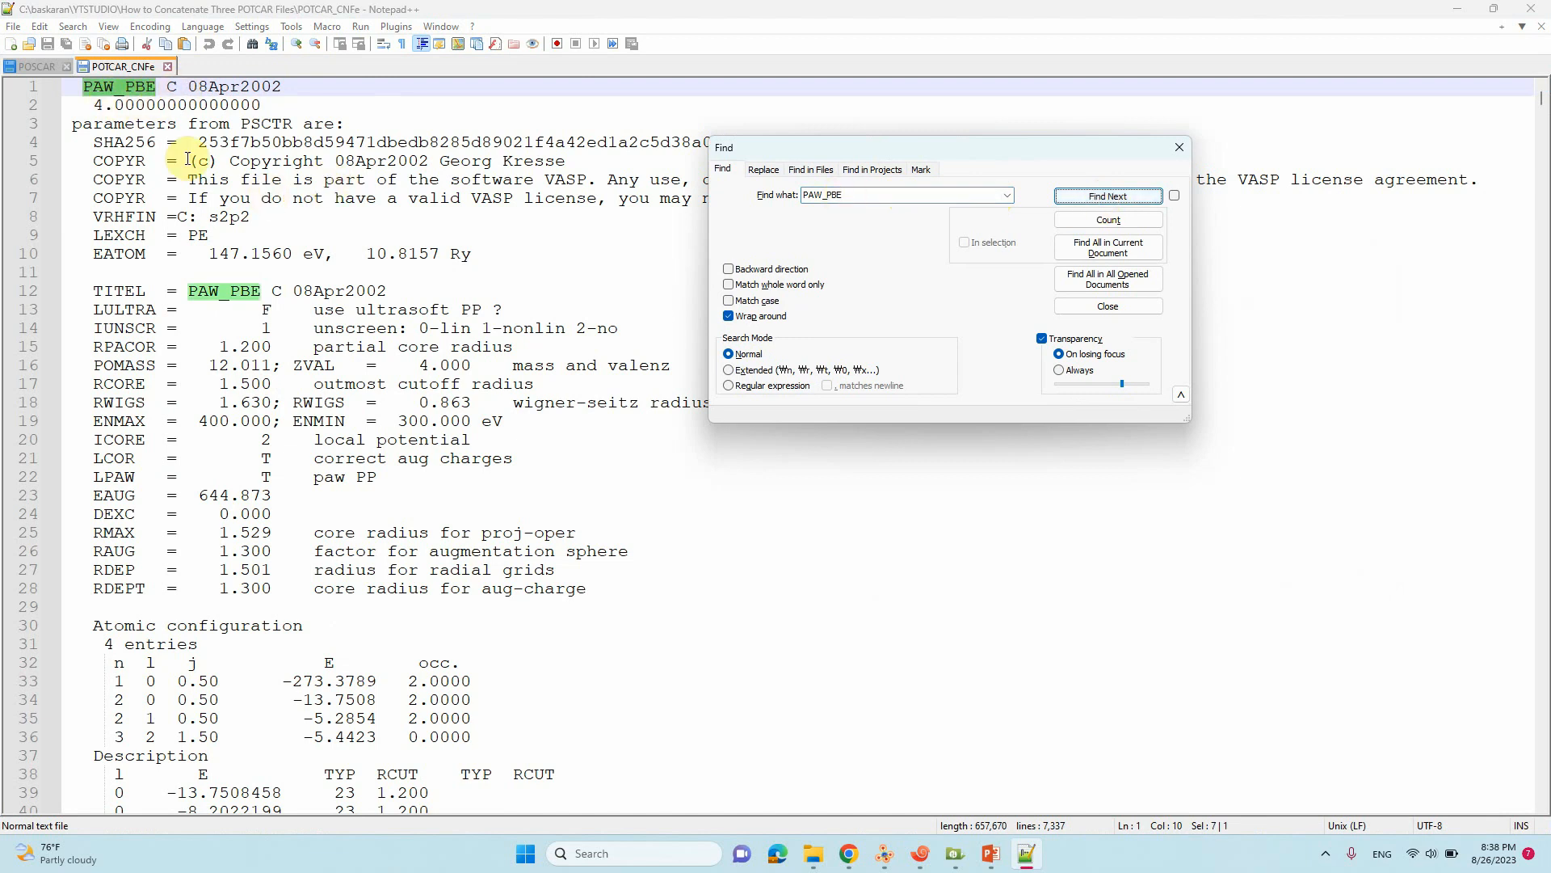
pyautogui.click(1107, 196)
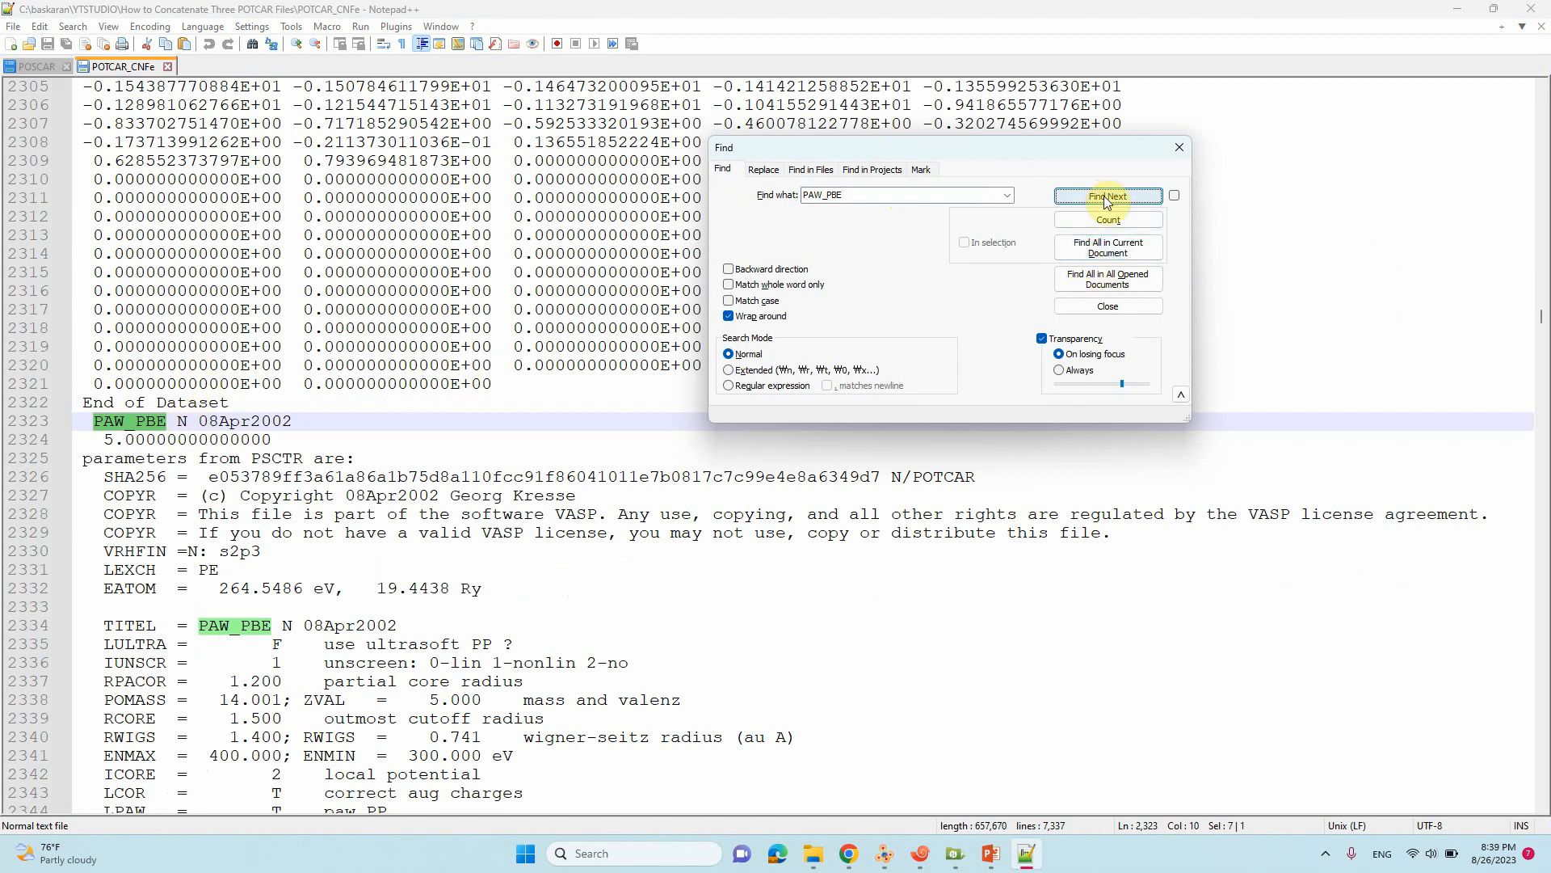
pyautogui.click(1107, 196)
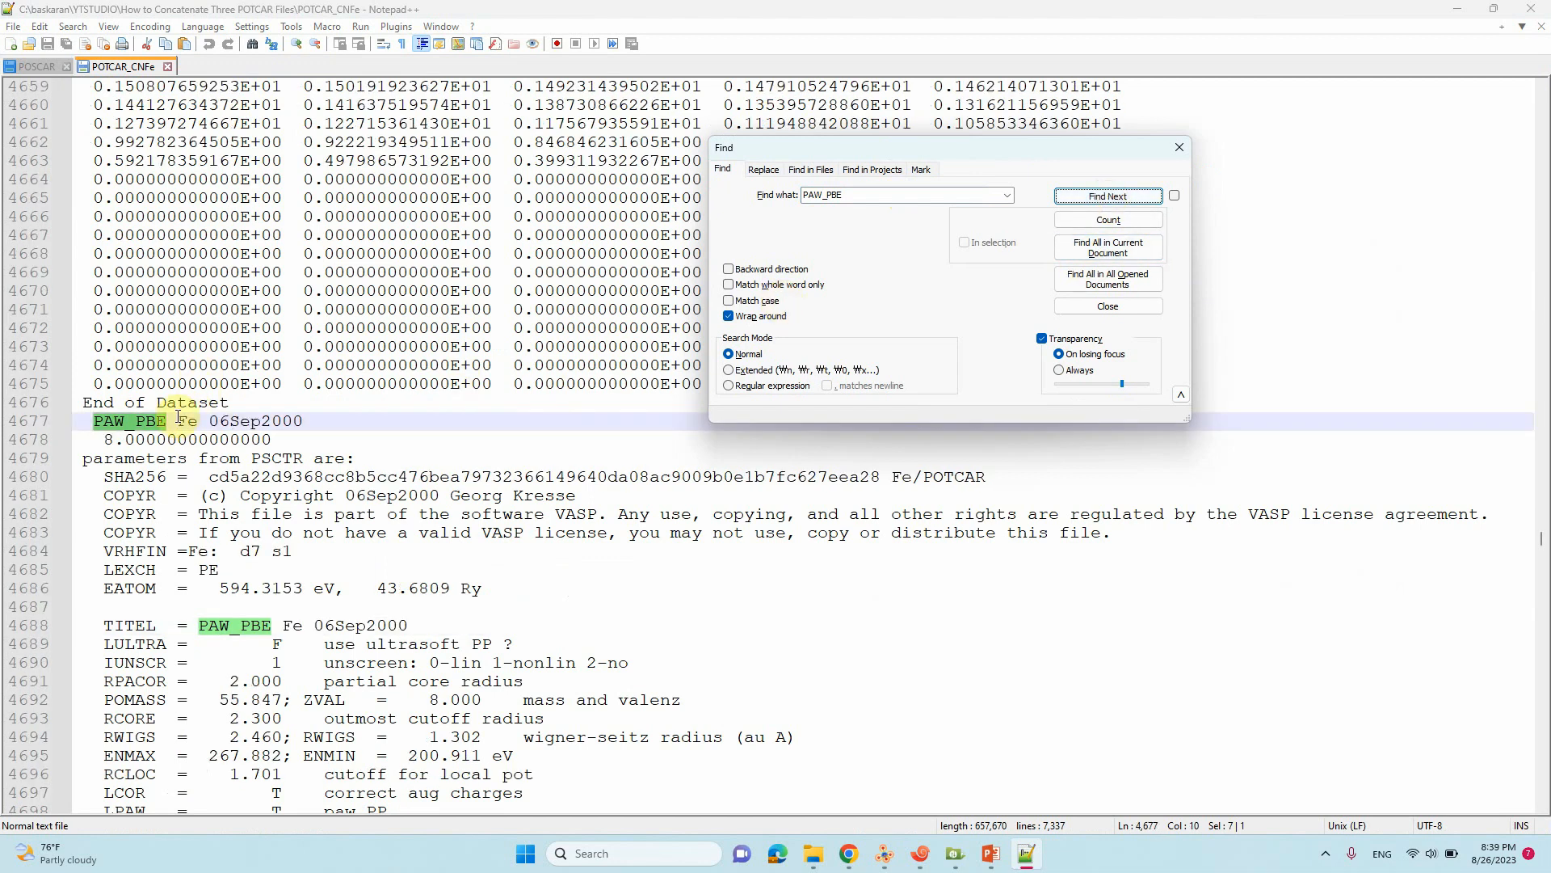
pyautogui.click(1107, 195)
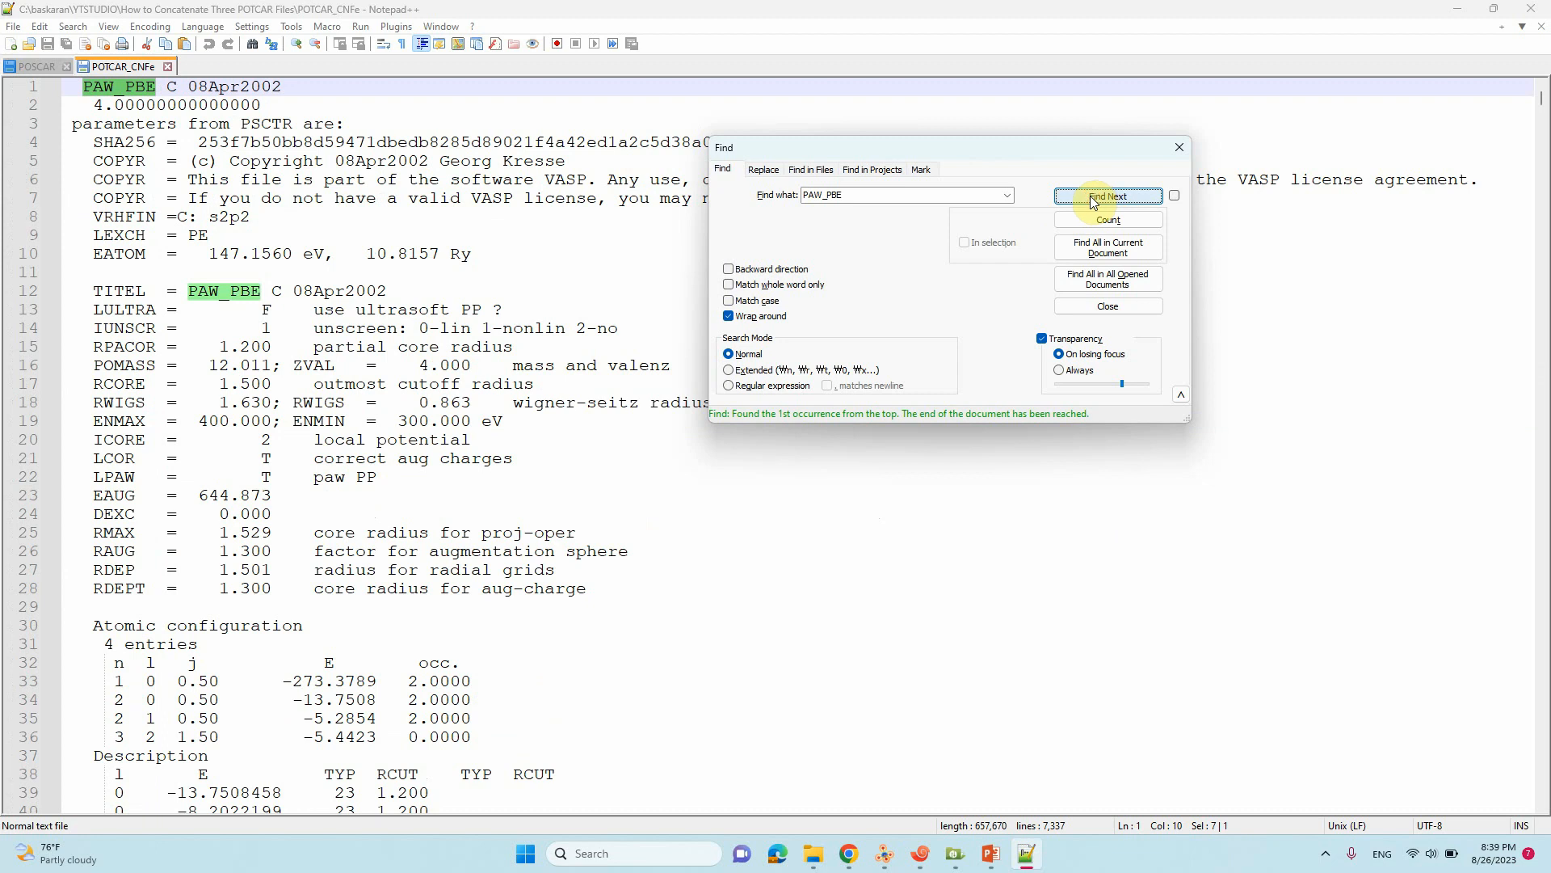
pyautogui.moveTo(865, 288)
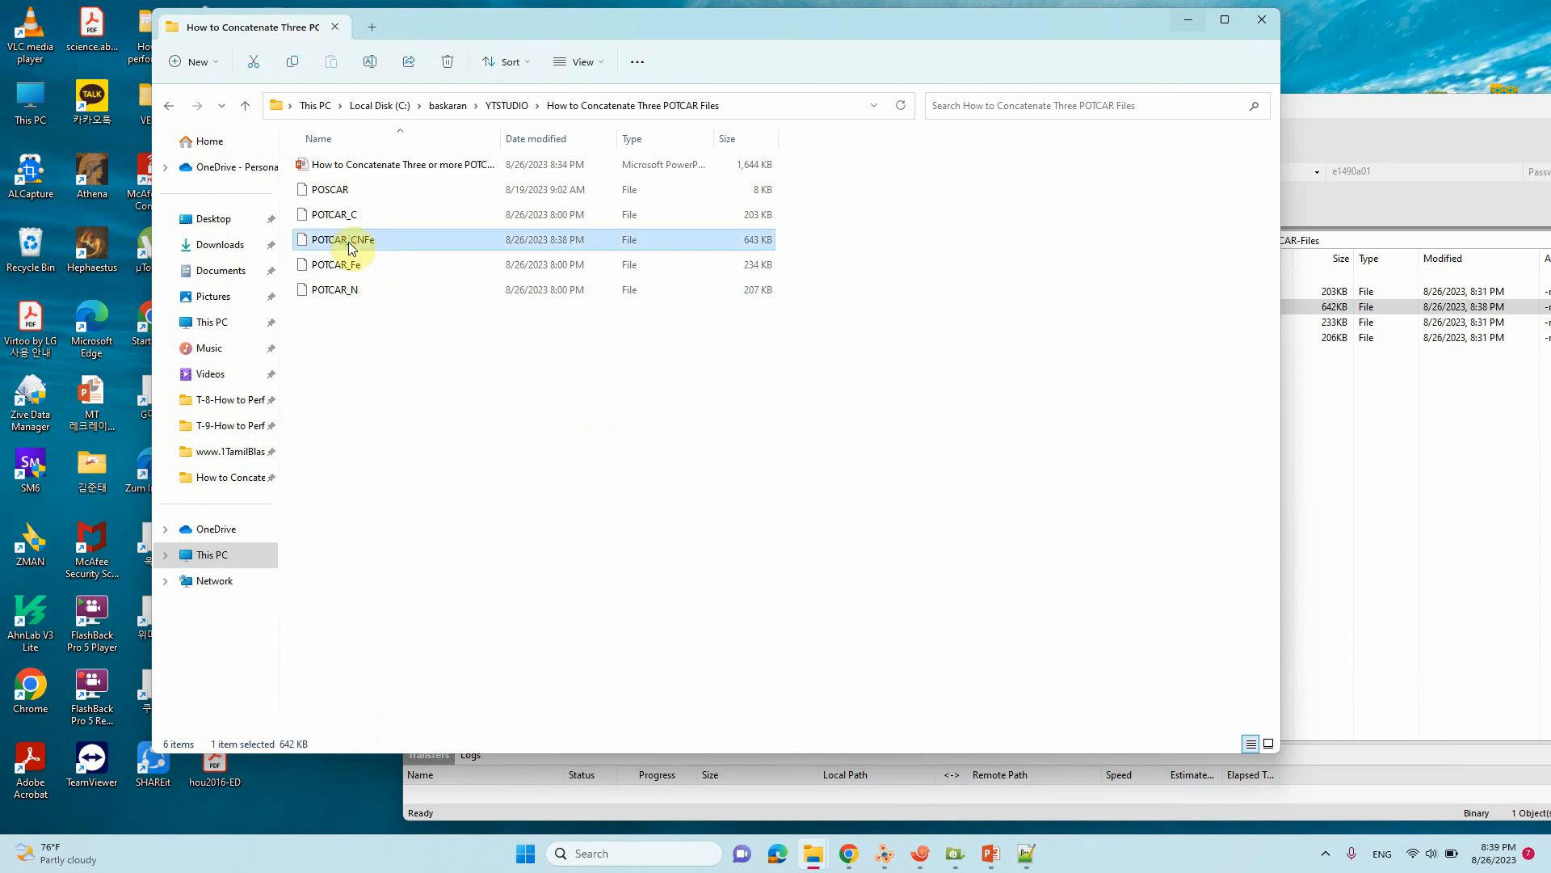
# Step: Put the POTCAR_CNFe file name into rename mode in File Explorer
pyautogui.click(341, 239)
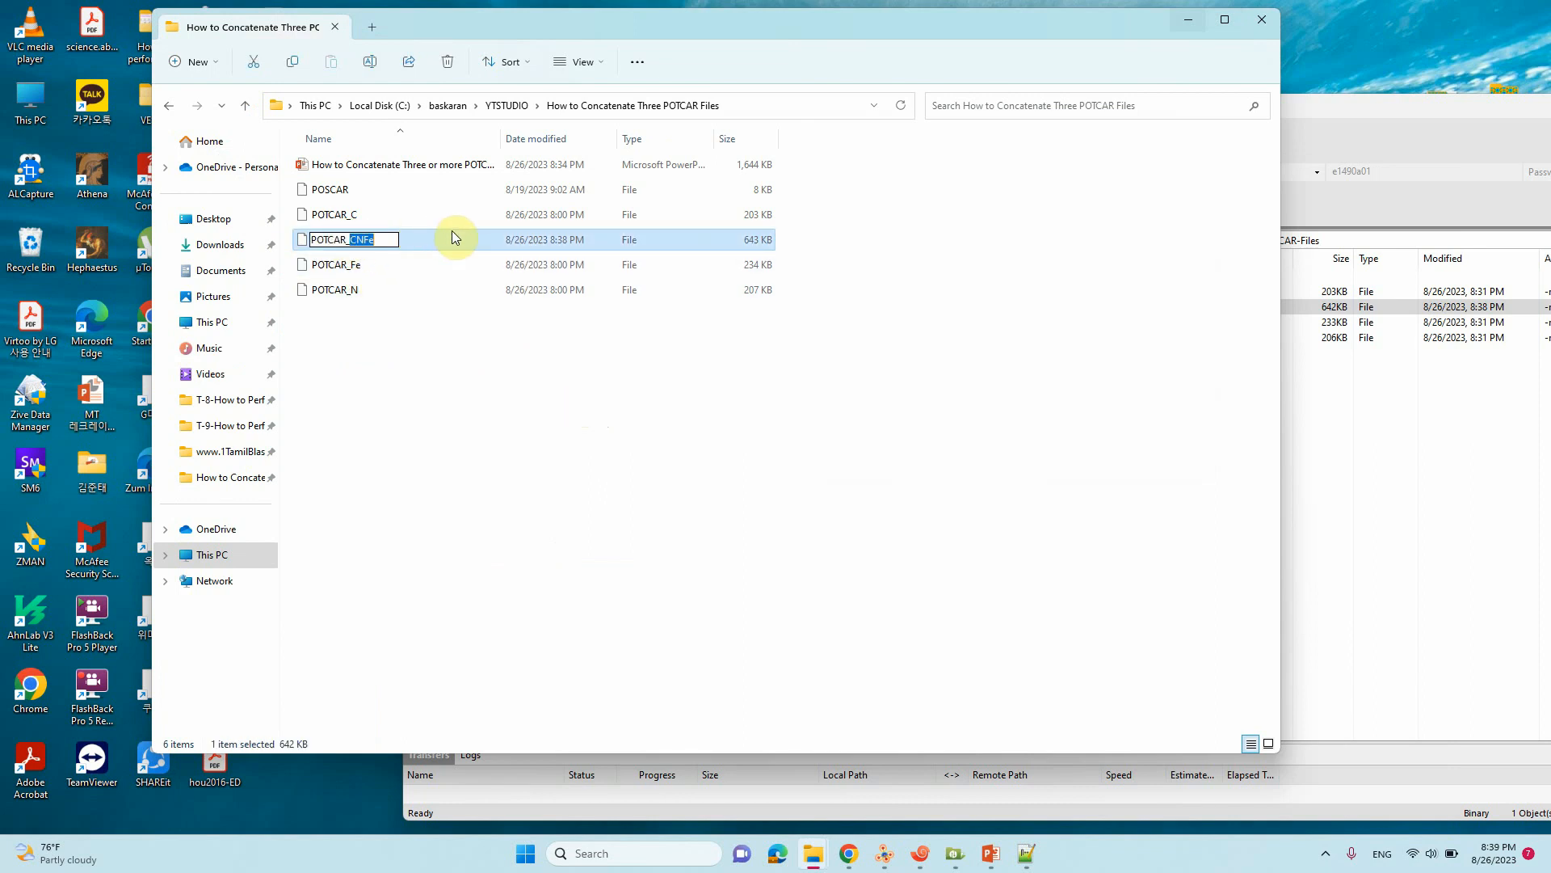